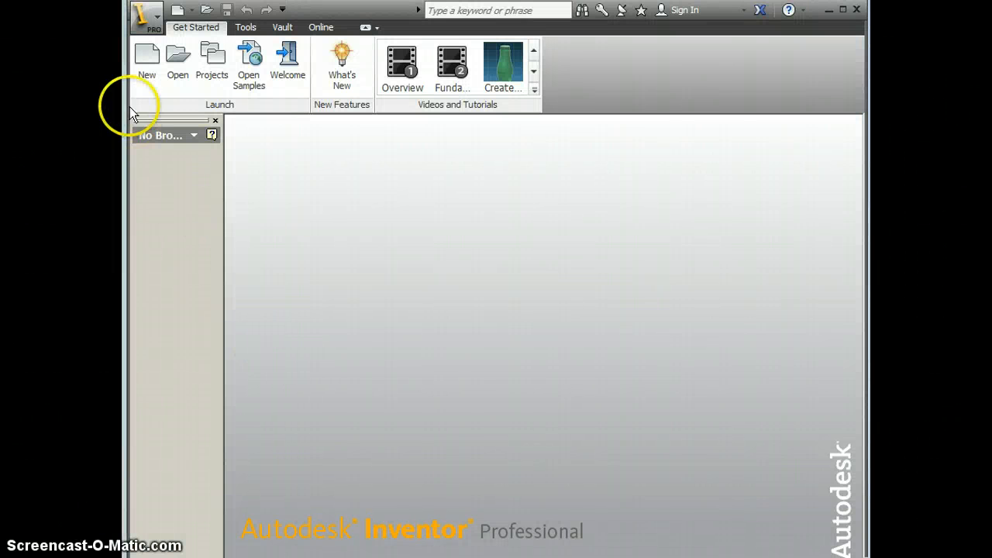
# Step: Create a new part file from the Standard.ipt inch template
pyautogui.click(146, 58)
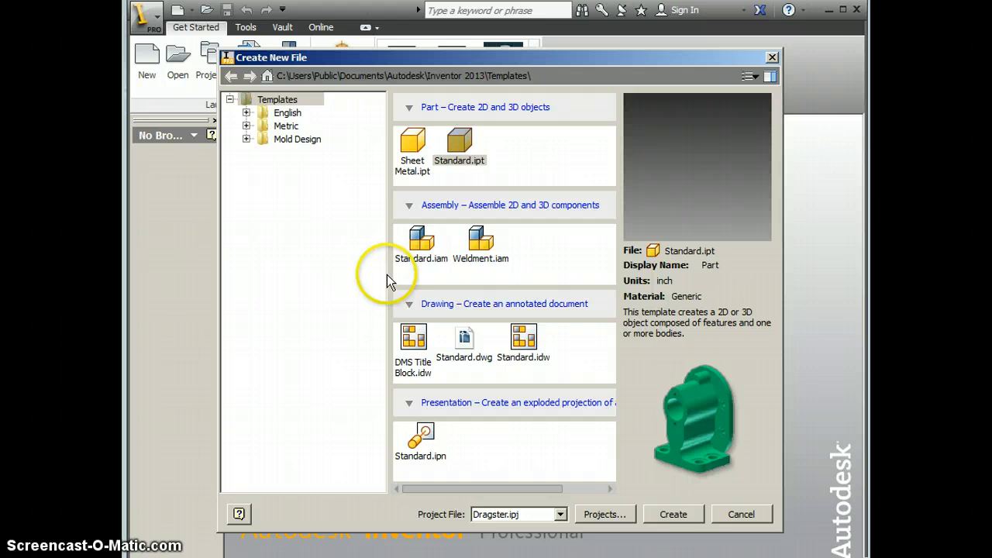
pyautogui.click(672, 514)
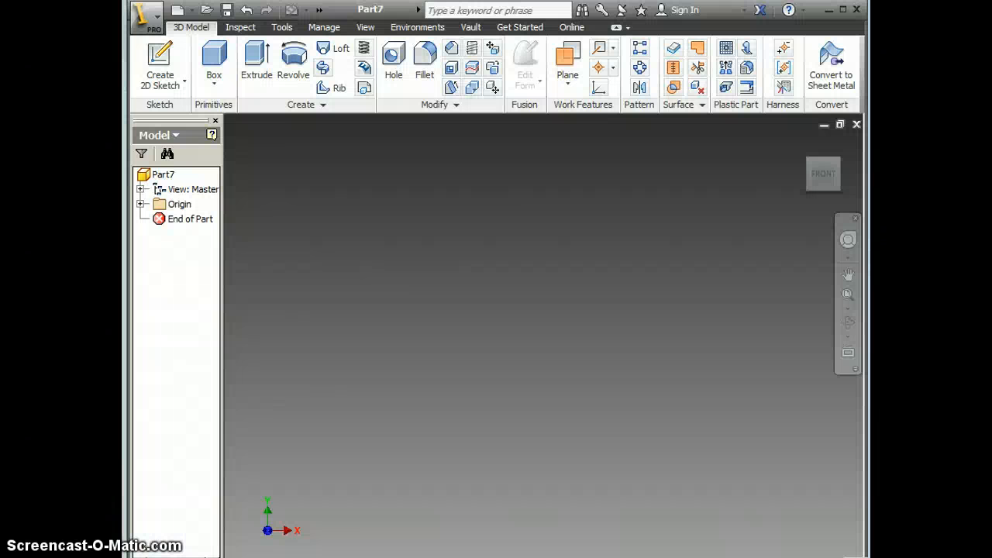
# Step: Sketch a 6 in by 1 in rectangle on an origin plane in Sketch1
pyautogui.click(159, 62)
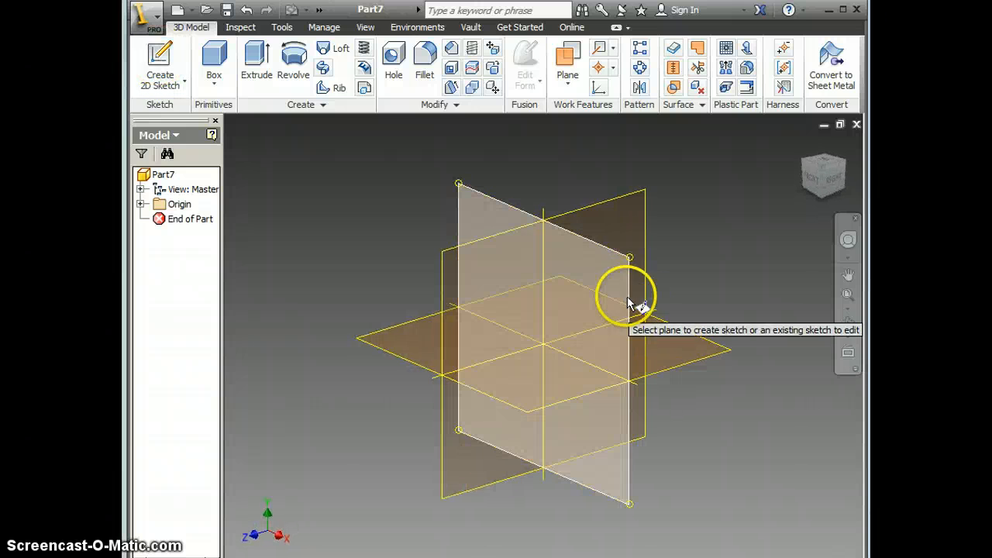
pyautogui.click(628, 299)
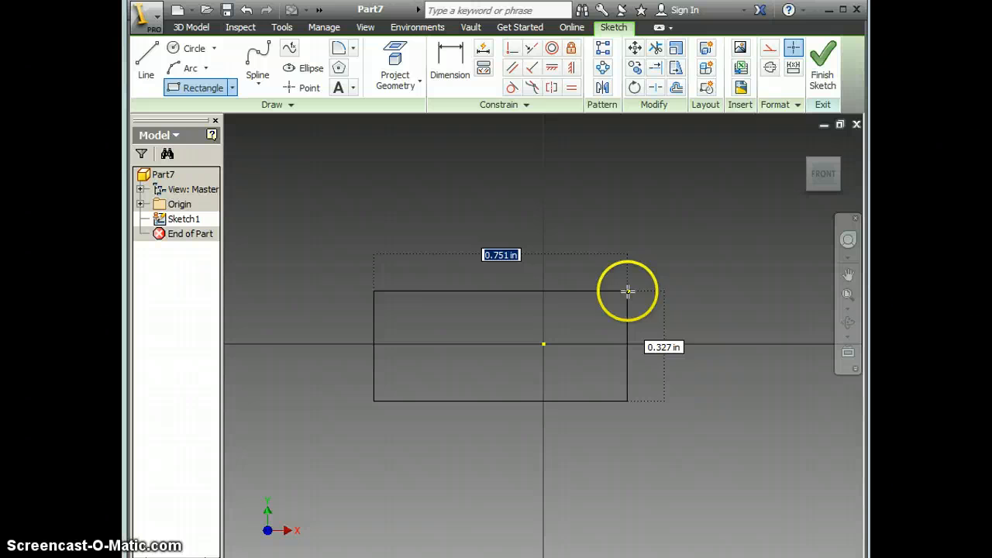
pyautogui.write('6')
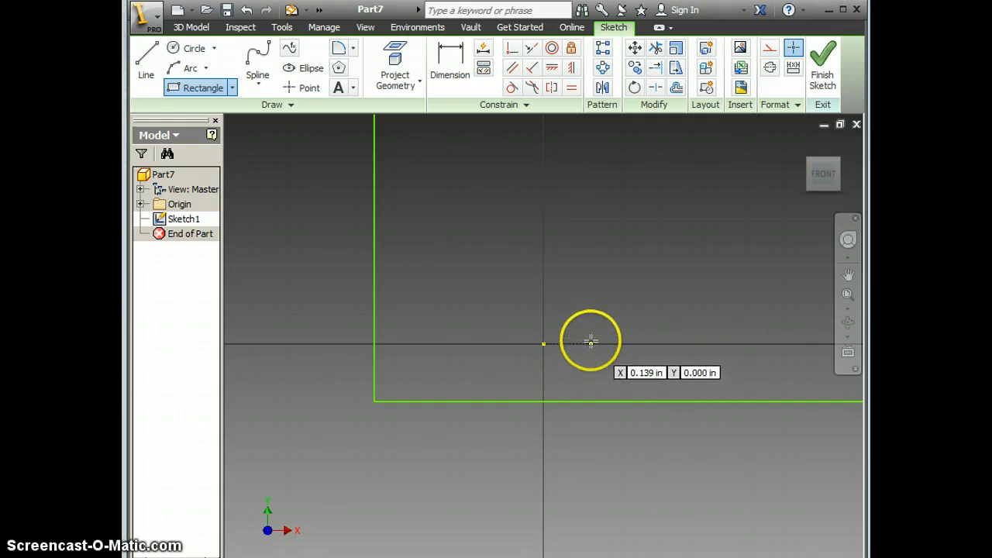
pyautogui.click(591, 343)
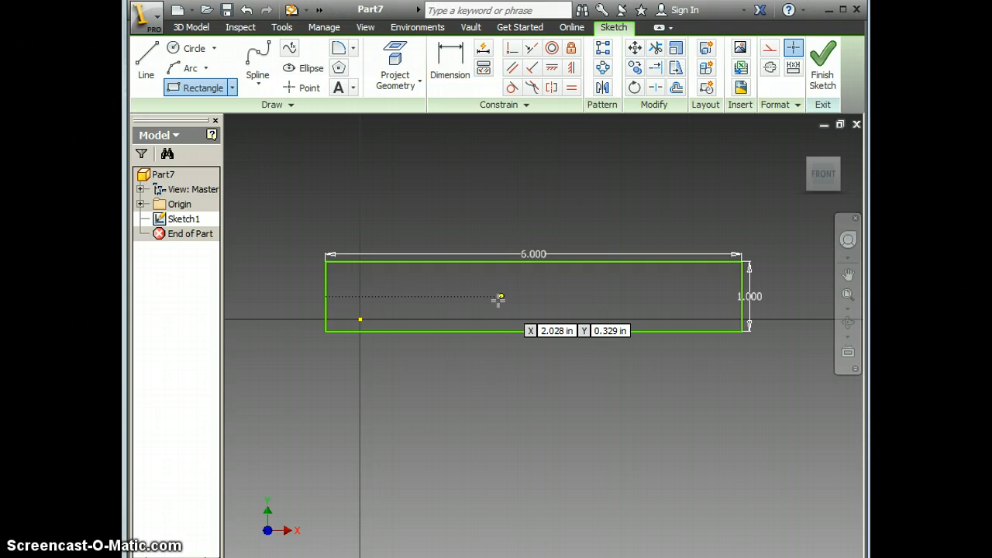
pyautogui.moveTo(419, 202)
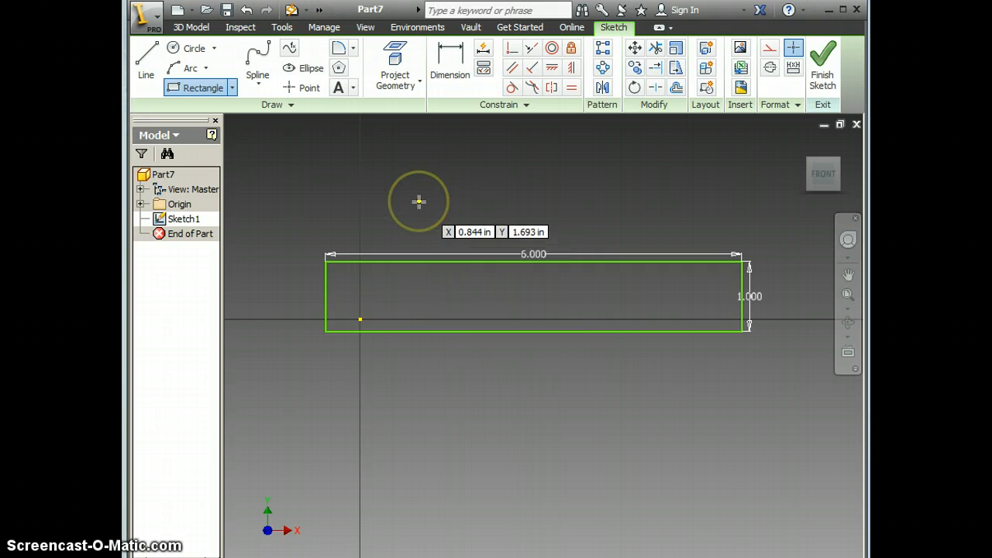
pyautogui.moveTo(510, 268)
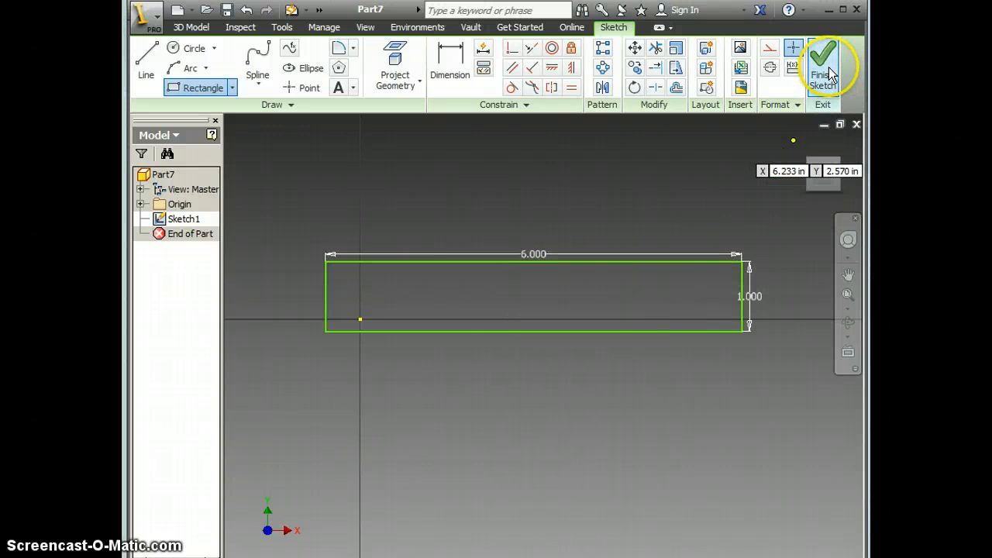
pyautogui.moveTo(822, 62)
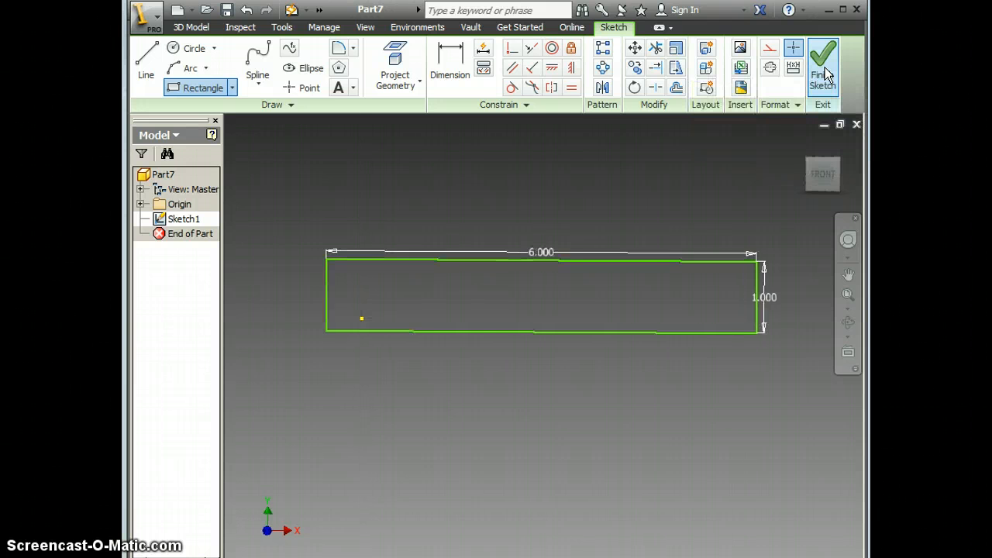
# Step: Finish the sketch and extrude the rectangle into solid block Extrusion1
pyautogui.click(823, 62)
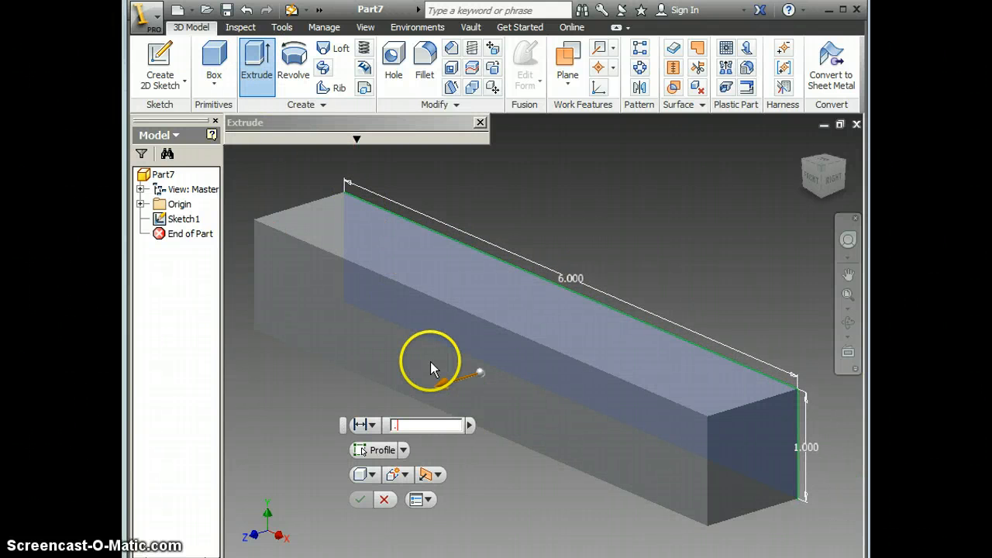
pyautogui.click(384, 500)
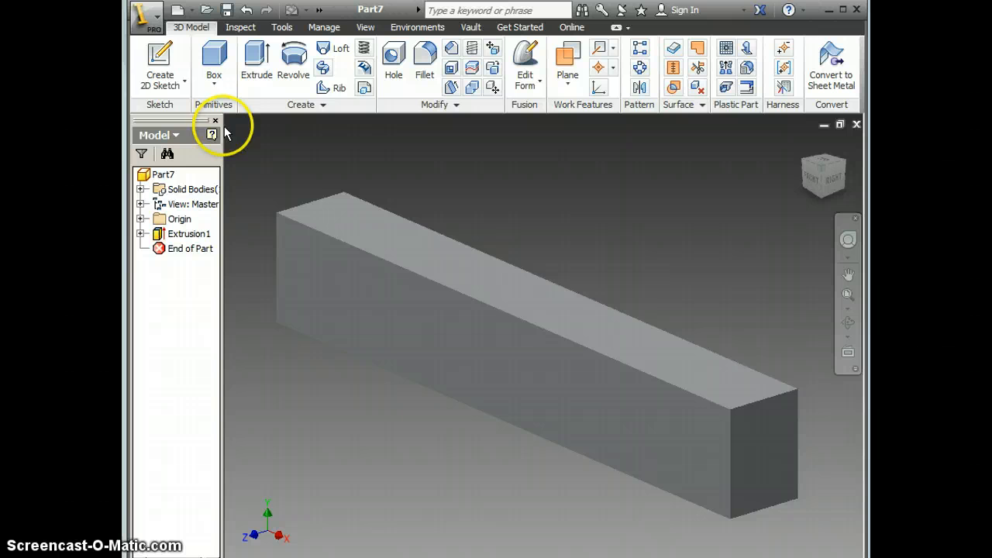
# Step: Place two points on the side face, each dimensioned 1 in from its end
pyautogui.click(457, 333)
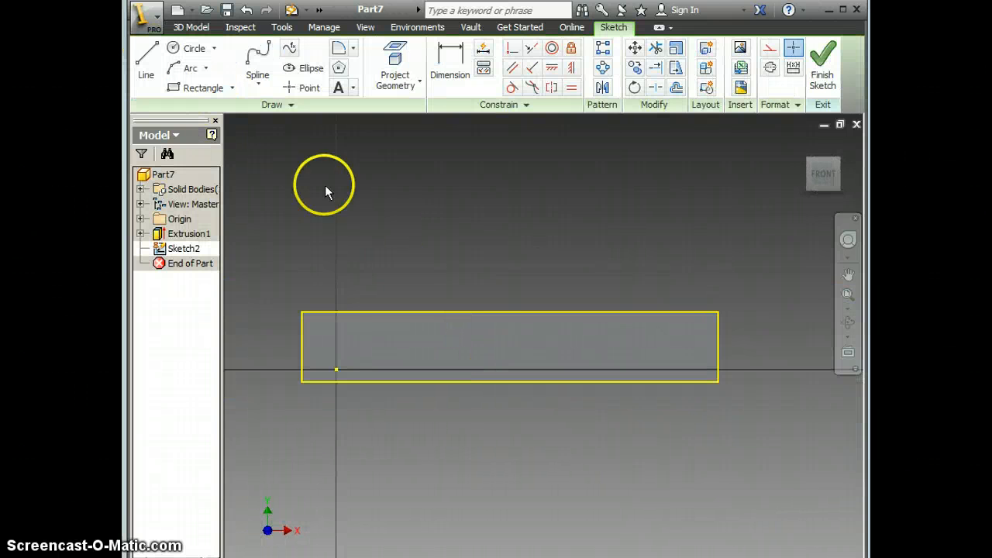
pyautogui.click(310, 87)
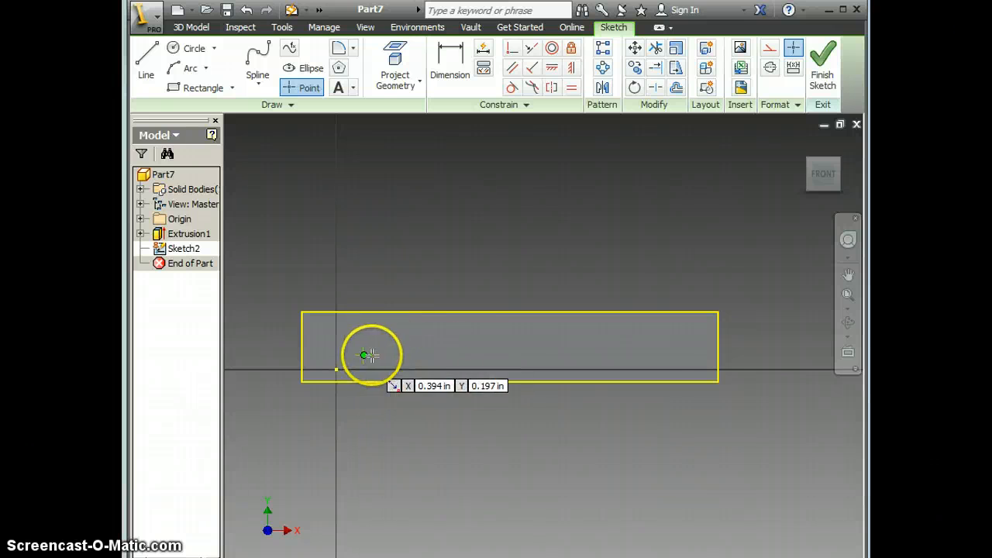
pyautogui.moveTo(708, 398)
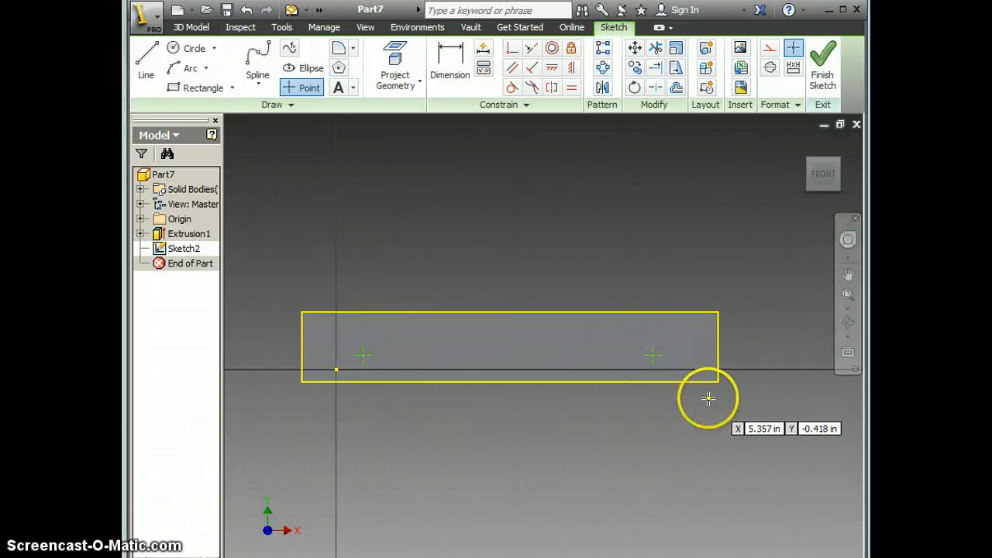
pyautogui.click(450, 62)
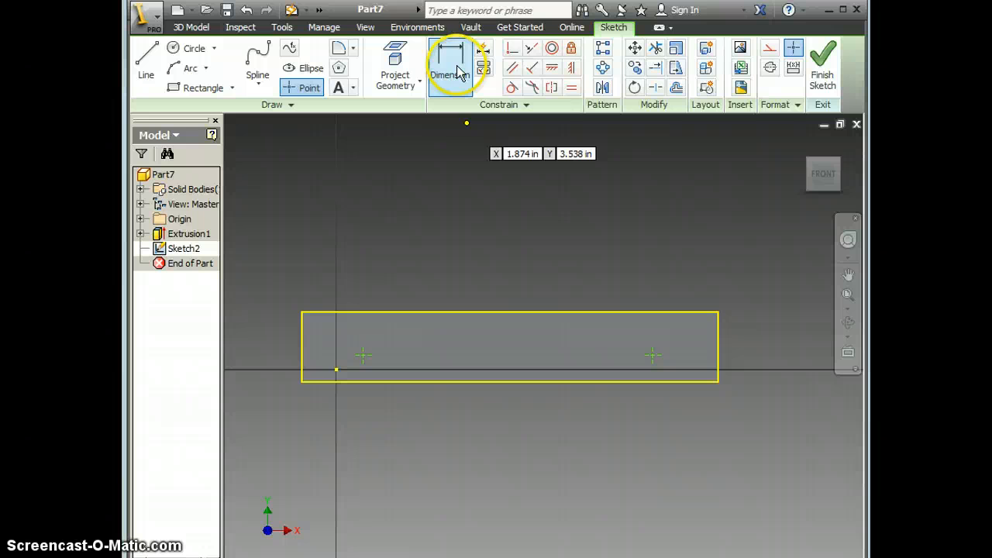
pyautogui.click(450, 58)
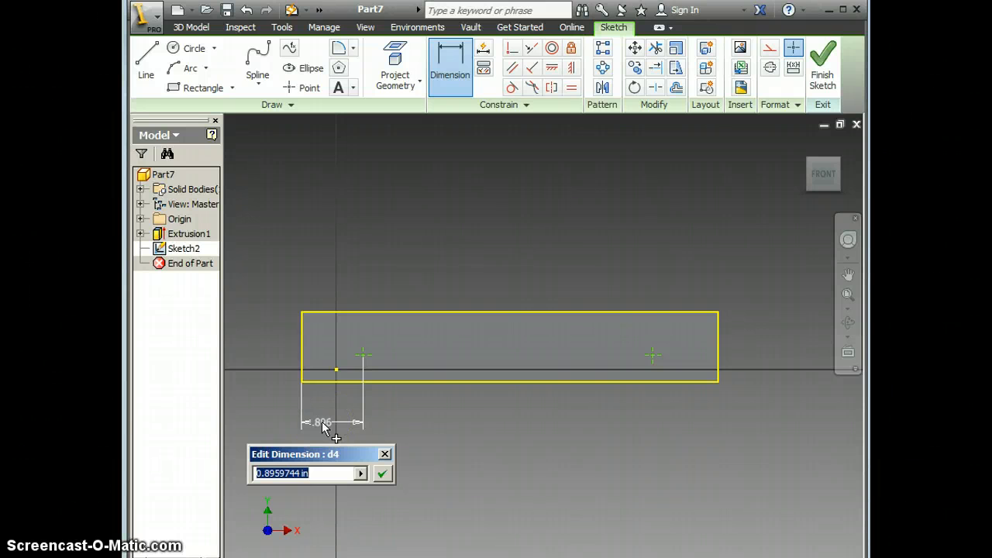
pyautogui.write('1')
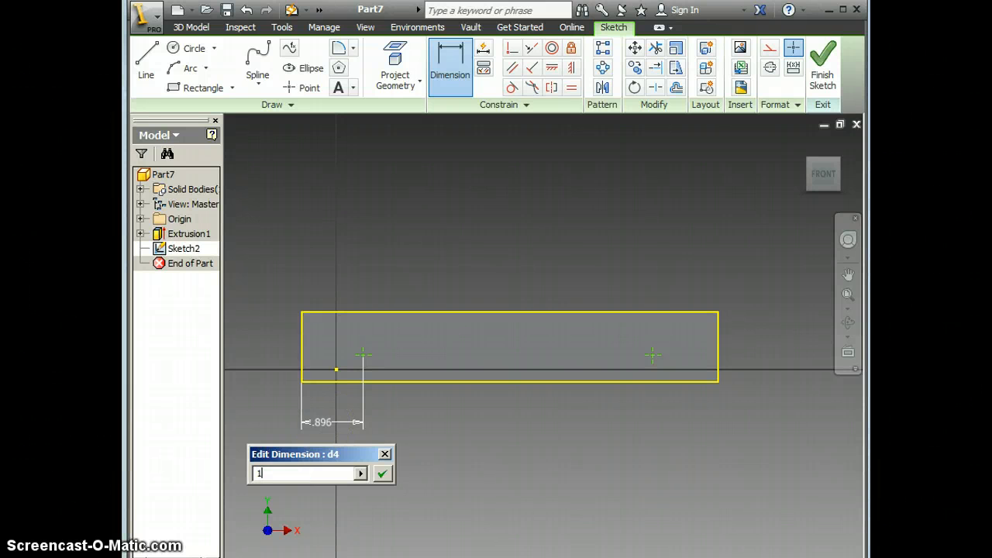
pyautogui.click(382, 473)
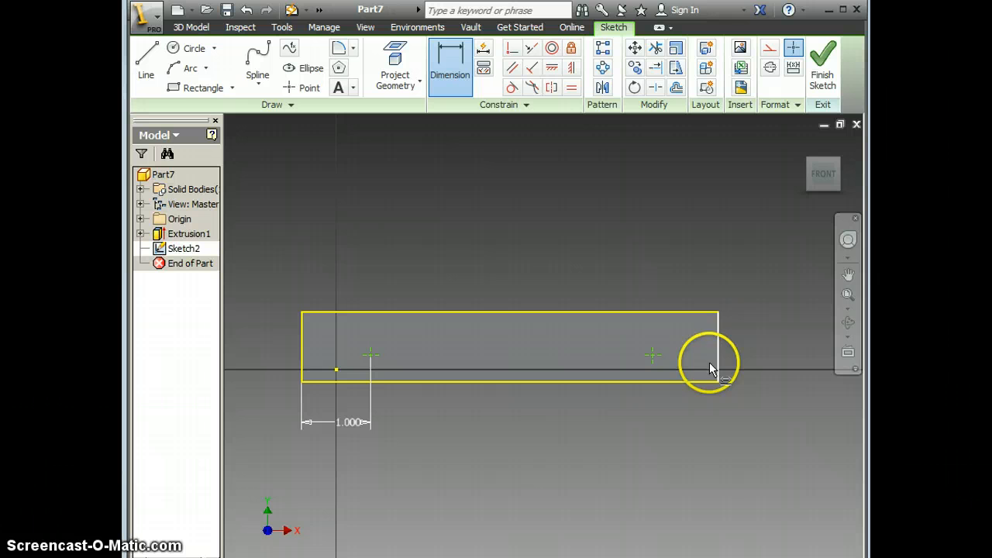
pyautogui.moveTo(717, 354)
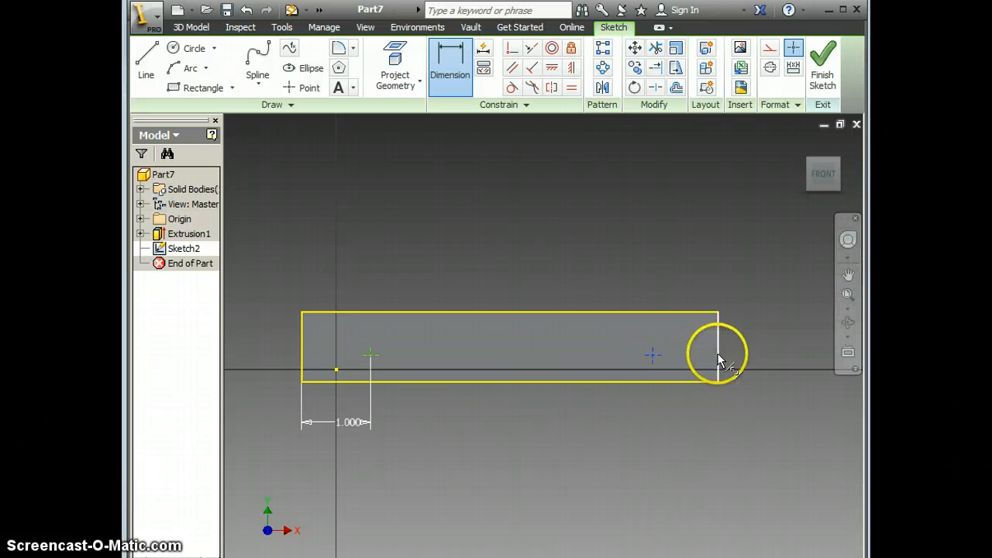
pyautogui.click(717, 353)
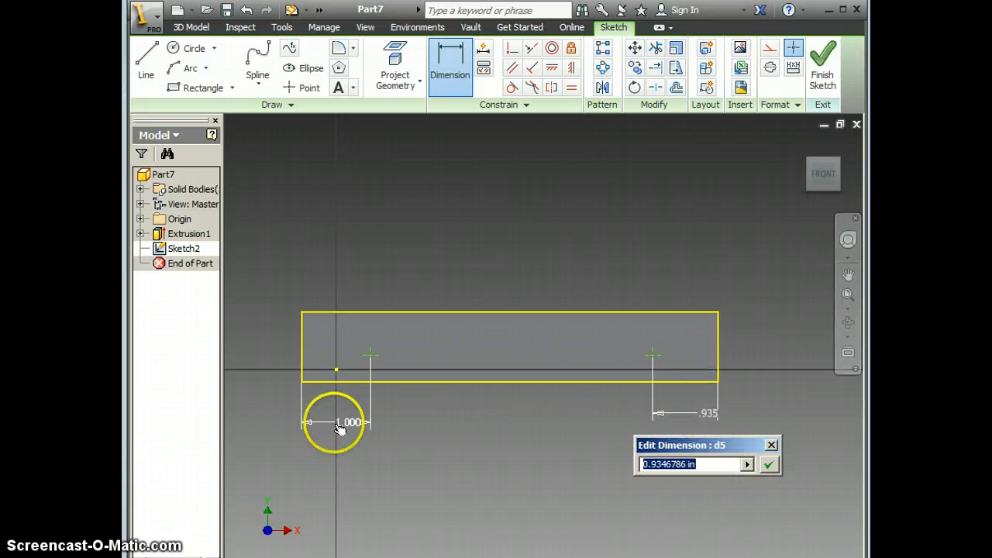
pyautogui.click(768, 464)
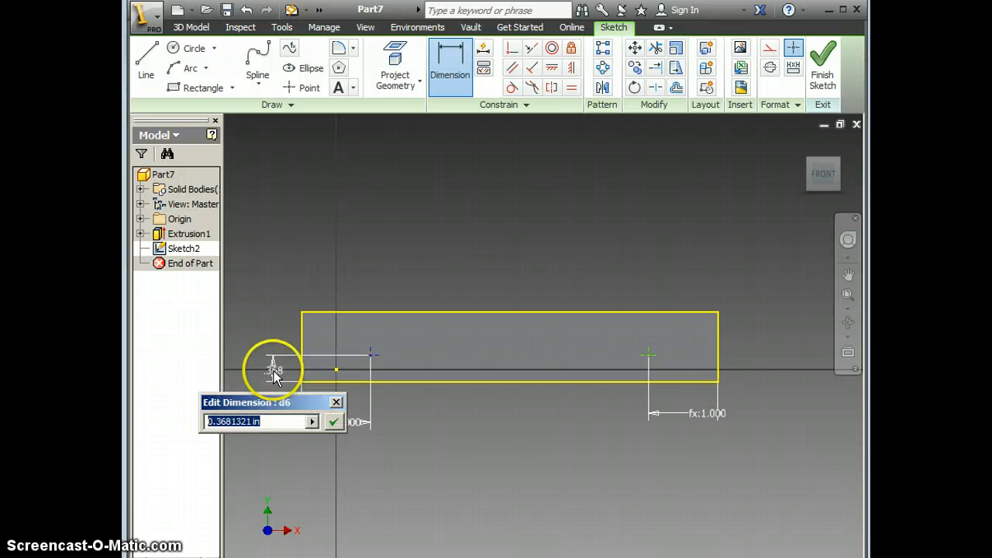
# Step: Set both points 3/16 in above the bottom edge, linking the right height to the left
pyautogui.write('3')
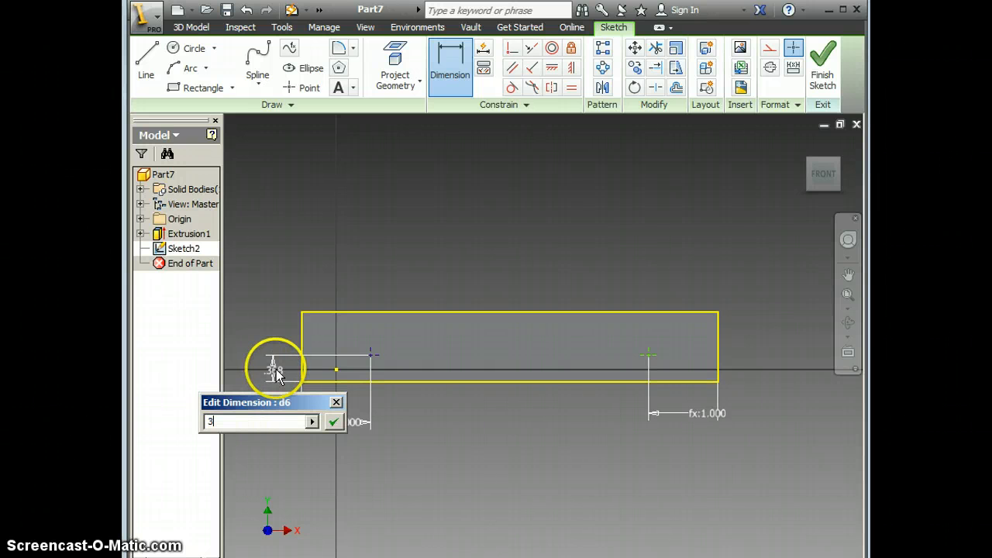
pyautogui.write('/16')
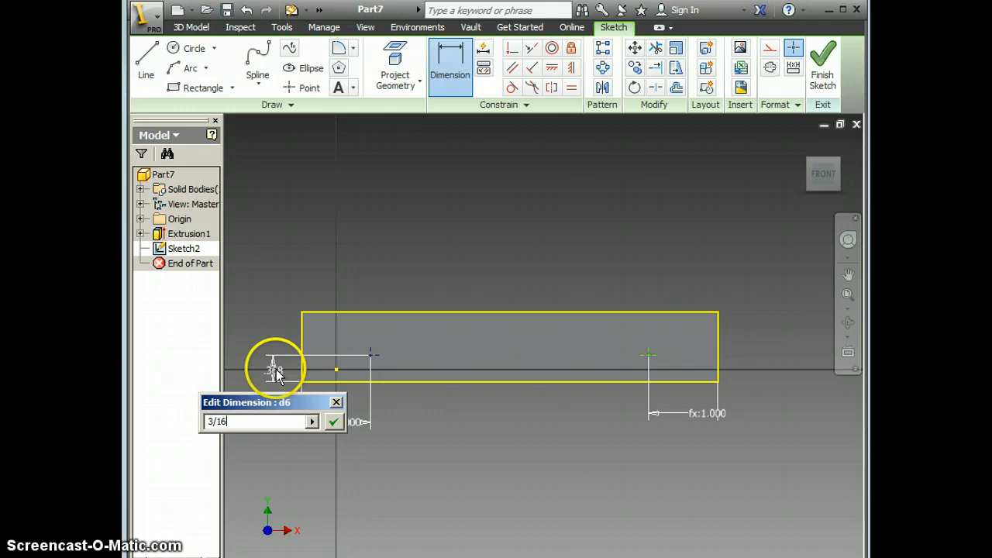
pyautogui.click(332, 422)
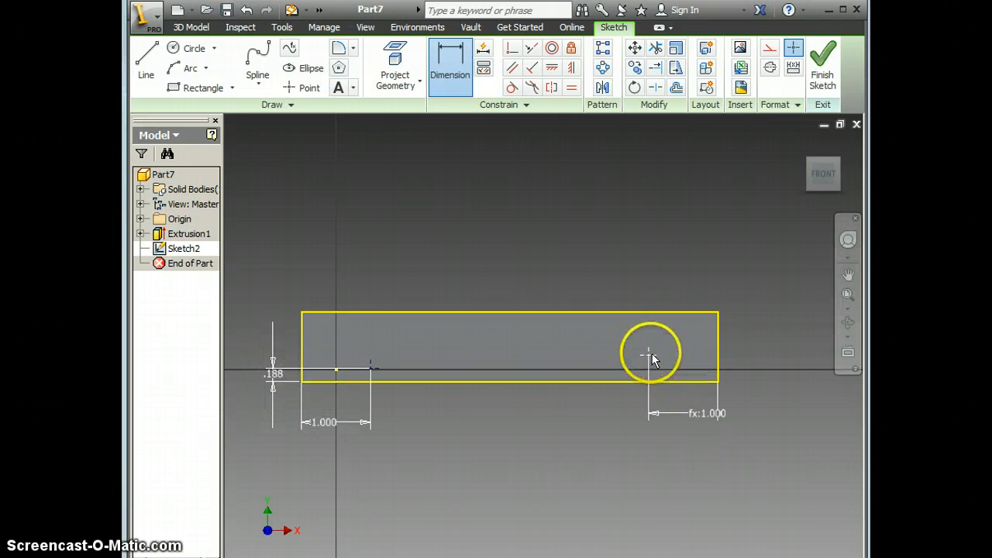
pyautogui.click(649, 354)
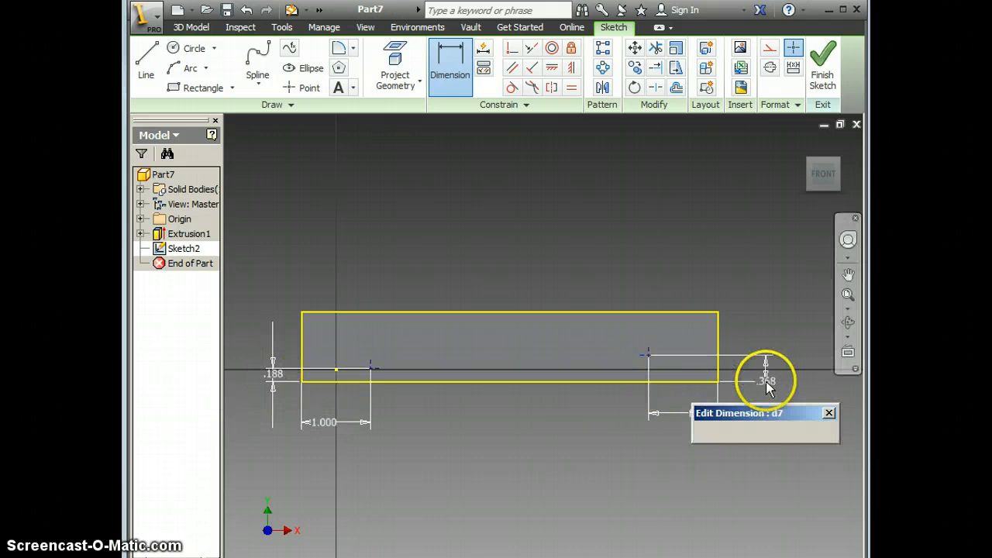
pyautogui.click(766, 380)
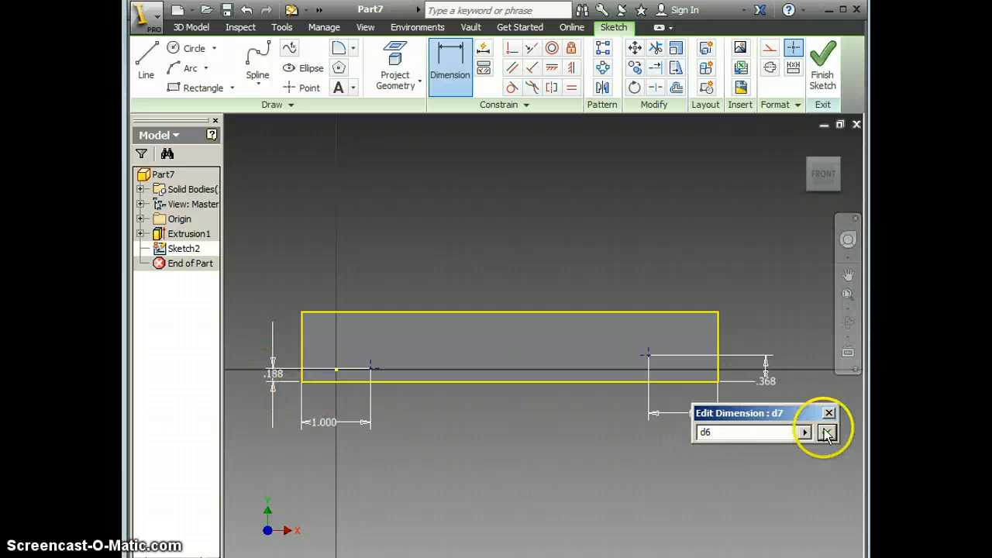
pyautogui.click(826, 432)
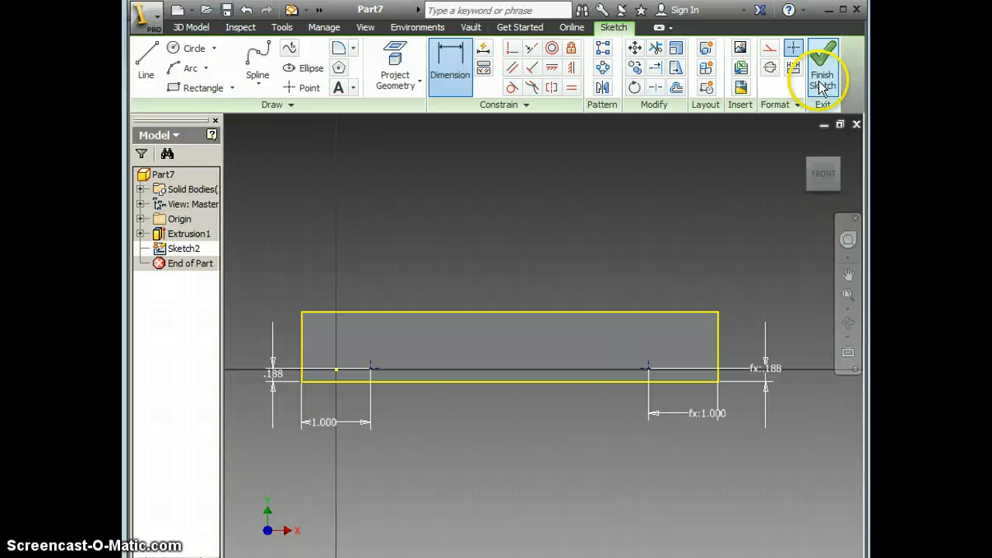
# Step: Drill 0.156 in Through All axle holes at both sketched points (Hole1)
pyautogui.click(822, 66)
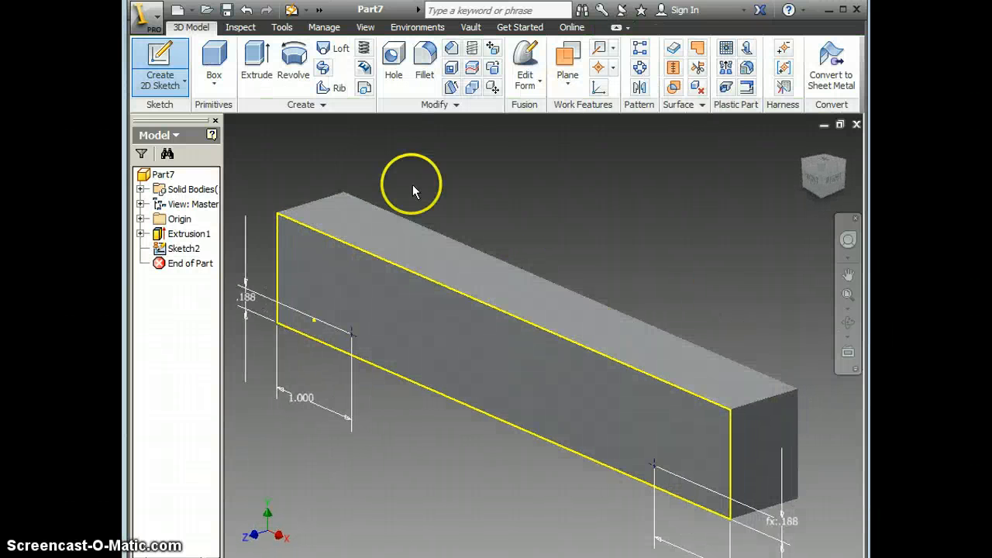
pyautogui.click(393, 65)
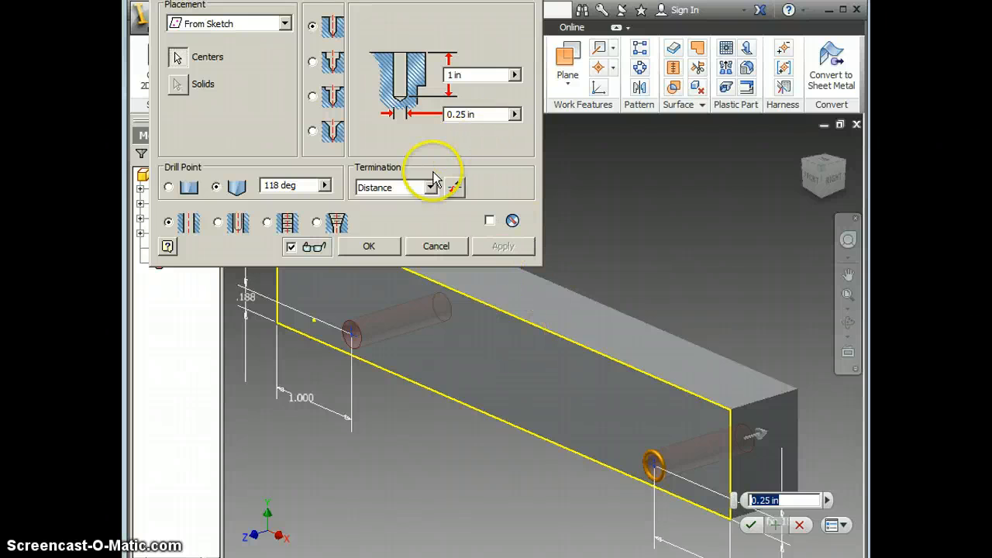
pyautogui.click(430, 187)
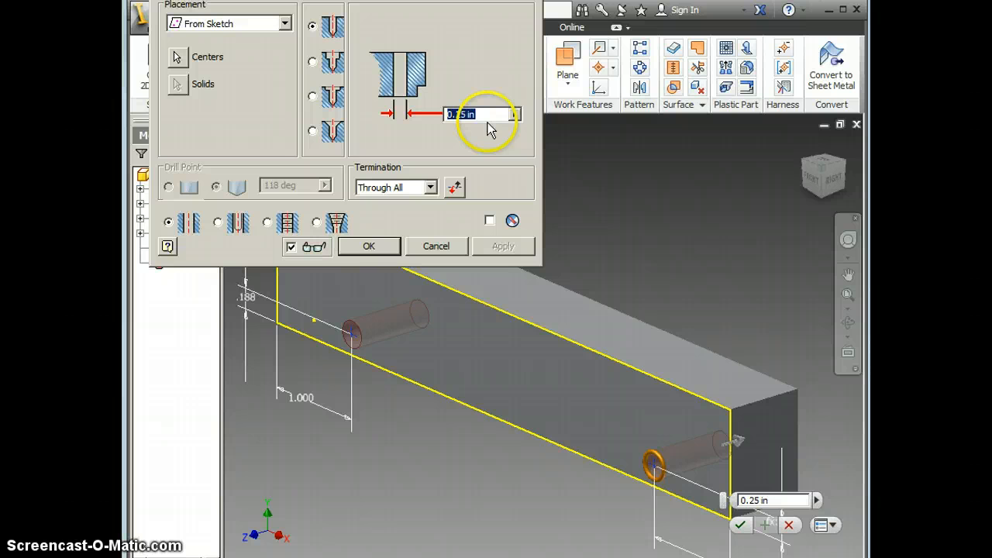
pyautogui.write('.156')
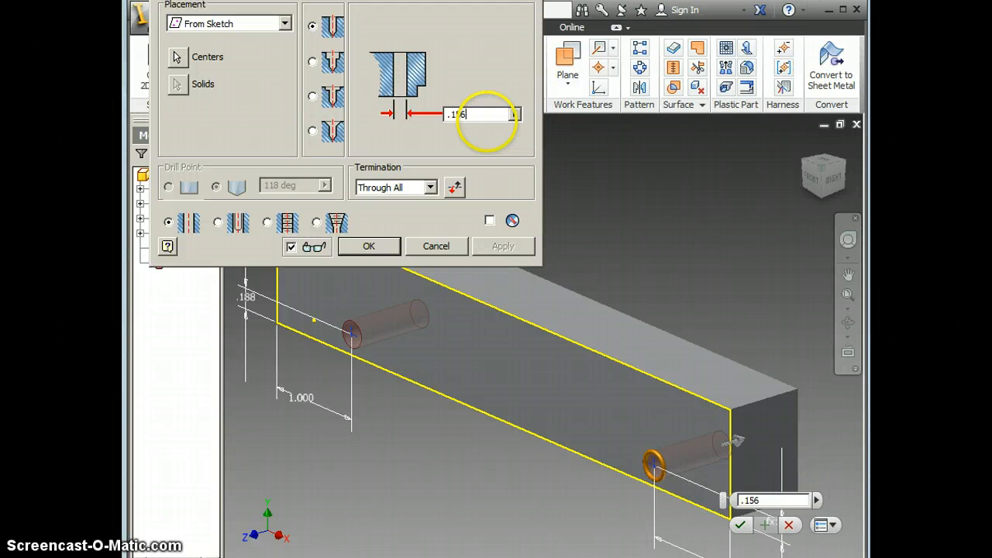
pyautogui.click(368, 246)
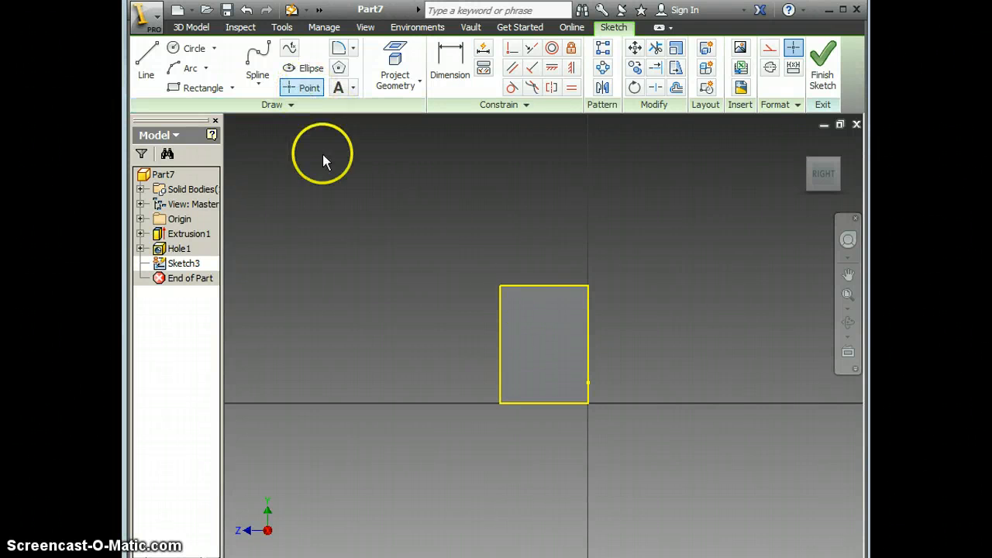
pyautogui.moveTo(543, 349)
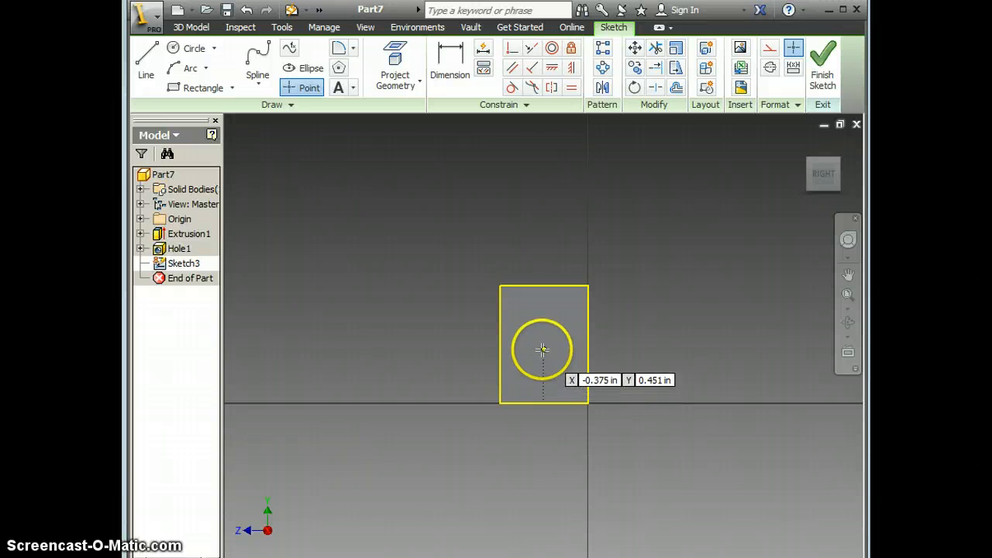
# Step: Place an end-face point dimensioned .375 in from the side and .6 in up, then finish Sketch3
pyautogui.click(449, 53)
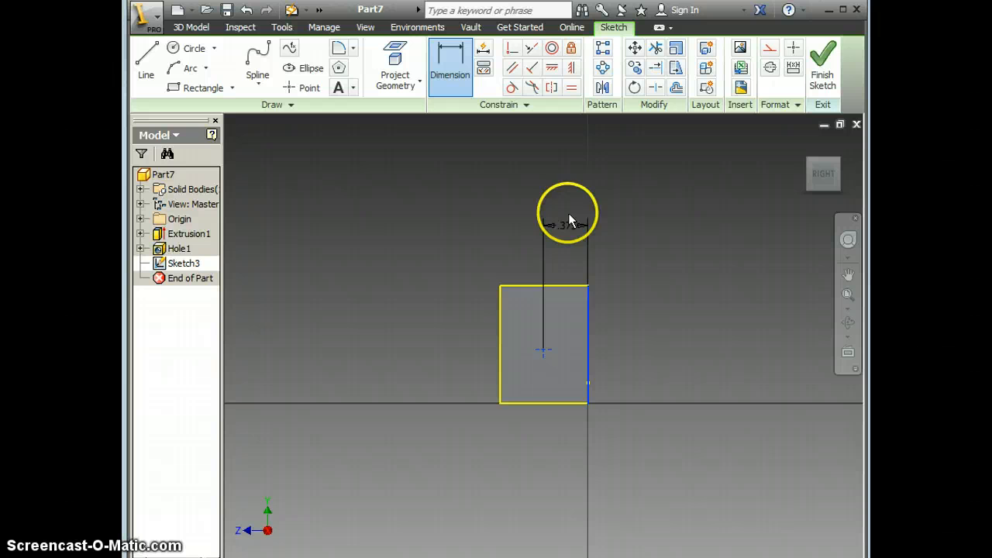
pyautogui.click(562, 225)
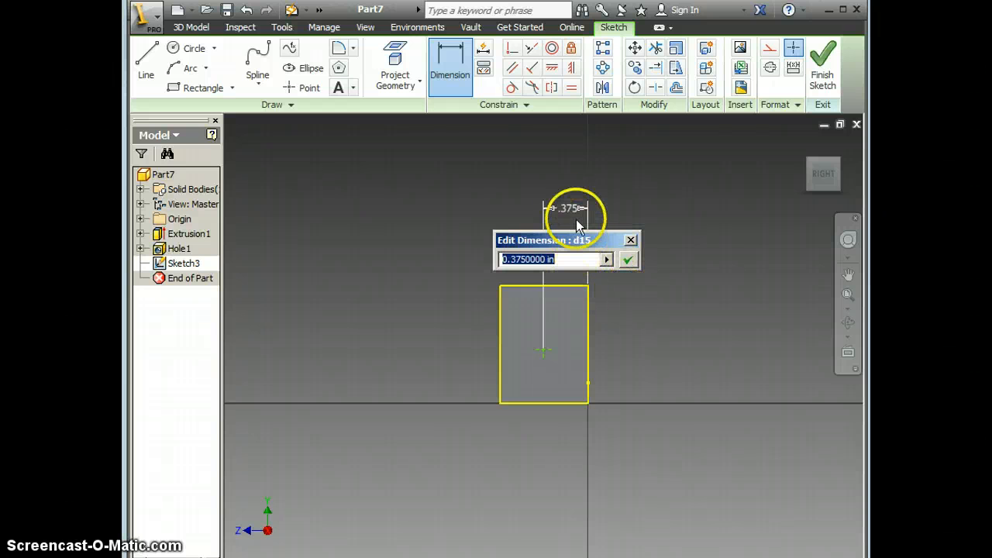
pyautogui.moveTo(627, 259)
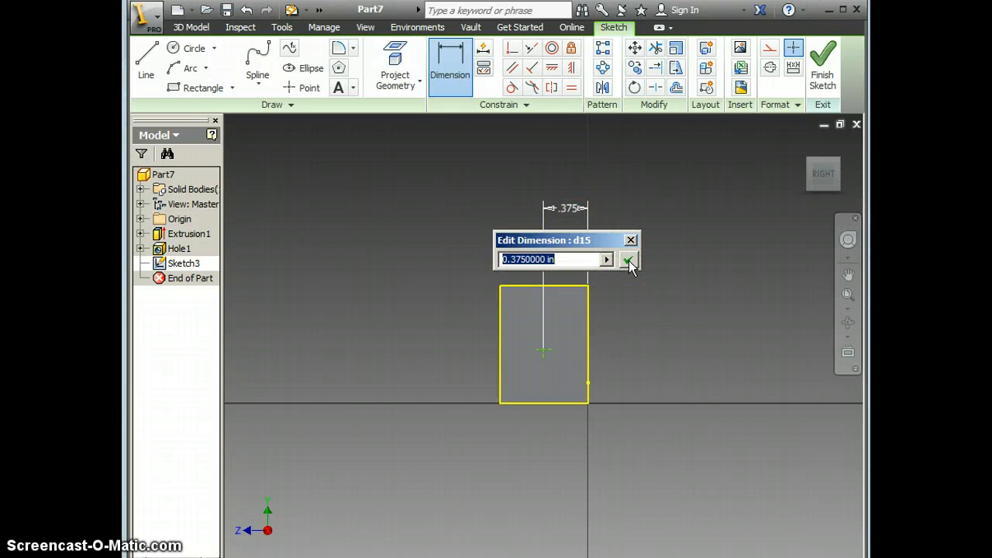
pyautogui.click(630, 260)
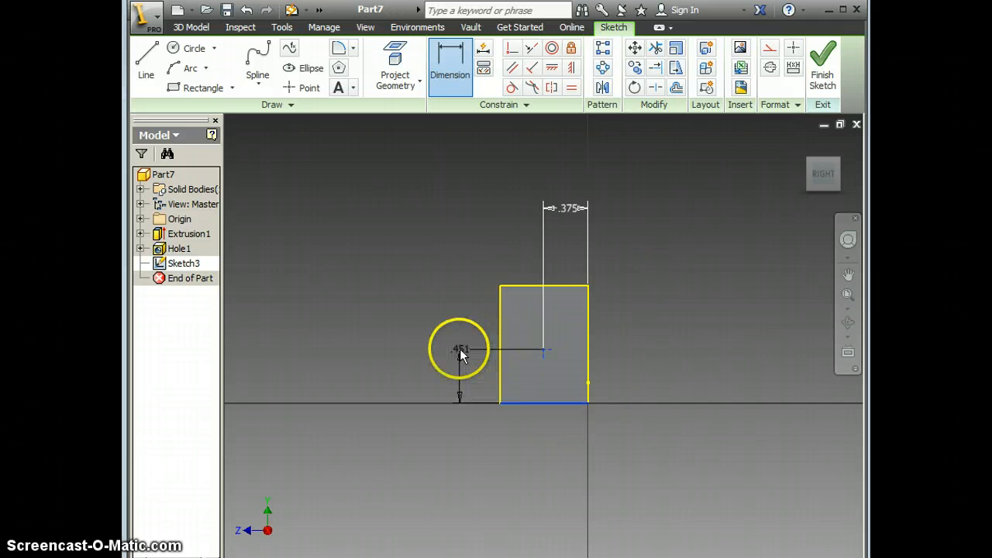
pyautogui.click(459, 349)
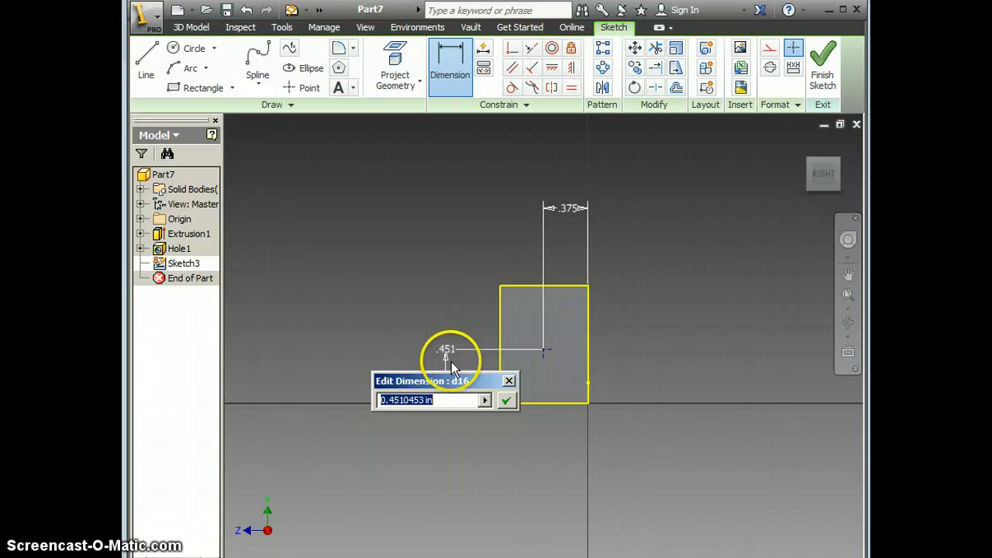
pyautogui.write('.6')
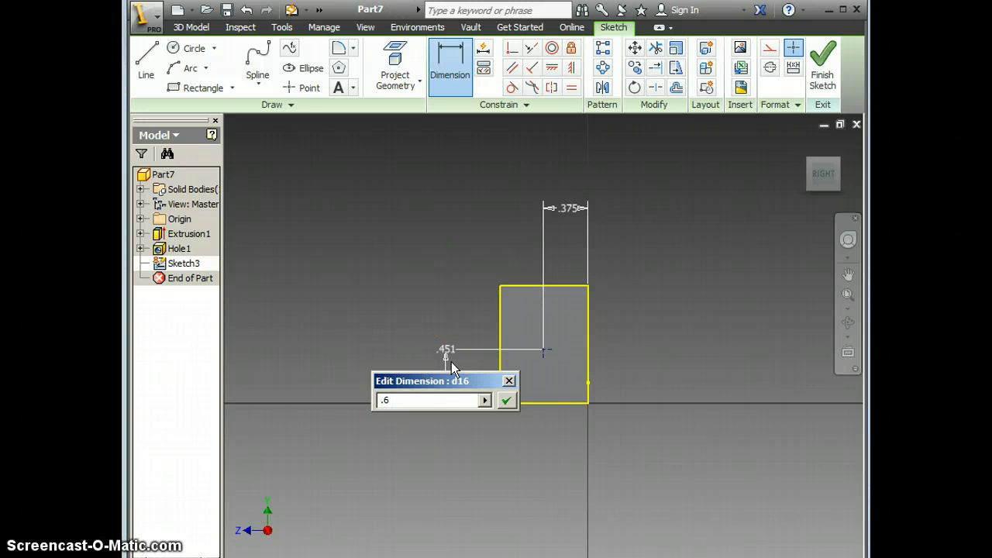
pyautogui.click(527, 400)
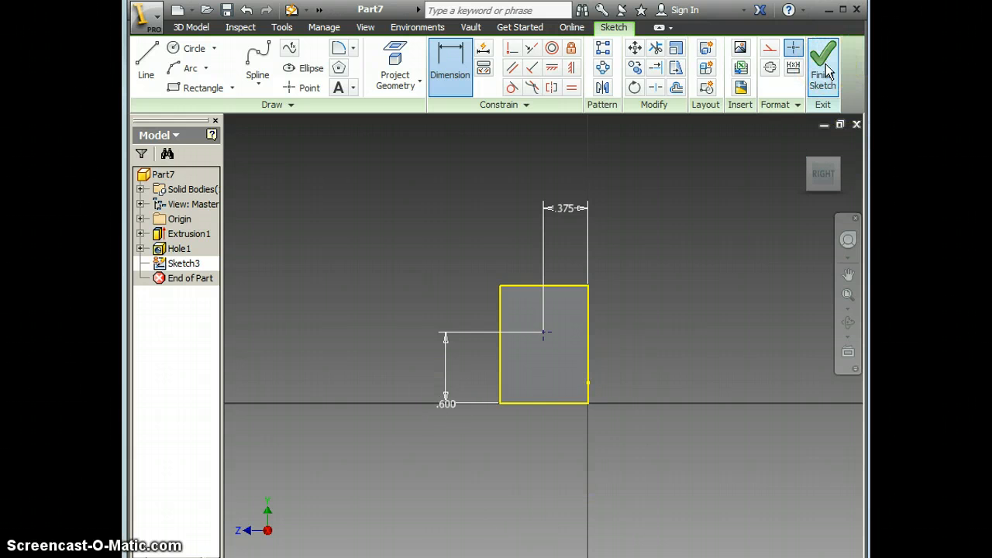
pyautogui.click(822, 62)
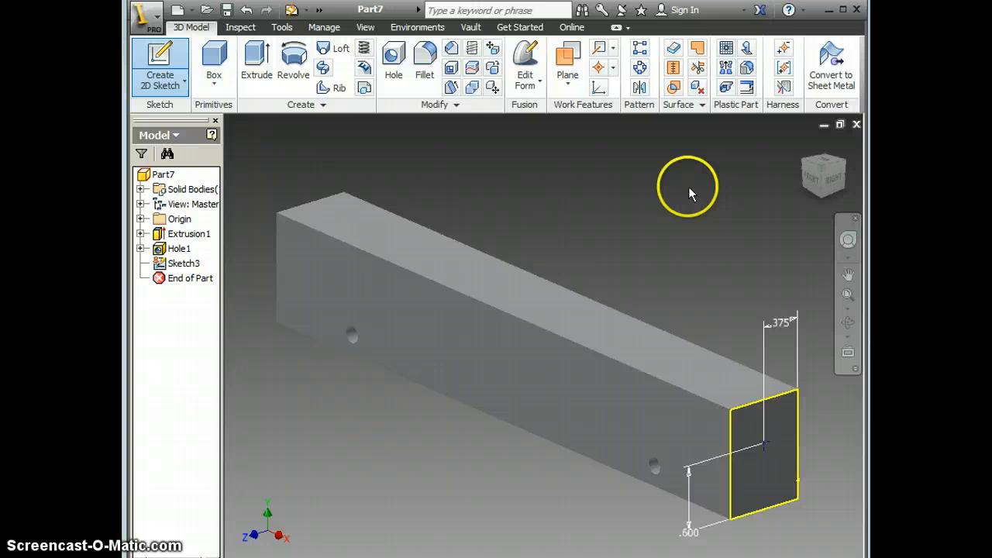
# Step: Drill a 0.391 in diameter hole 1.75 in deep at the end-face point (Hole2)
pyautogui.click(393, 59)
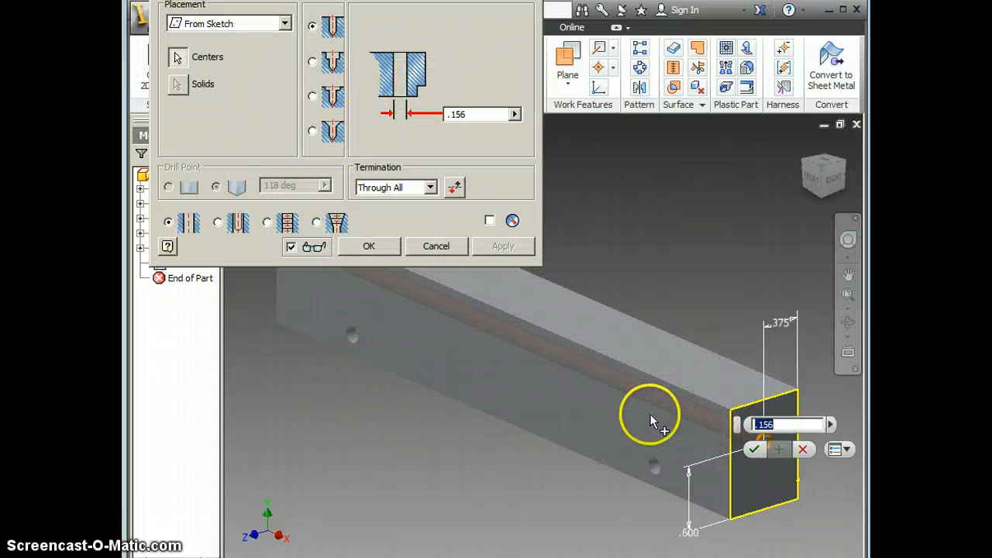
pyautogui.moveTo(356, 272)
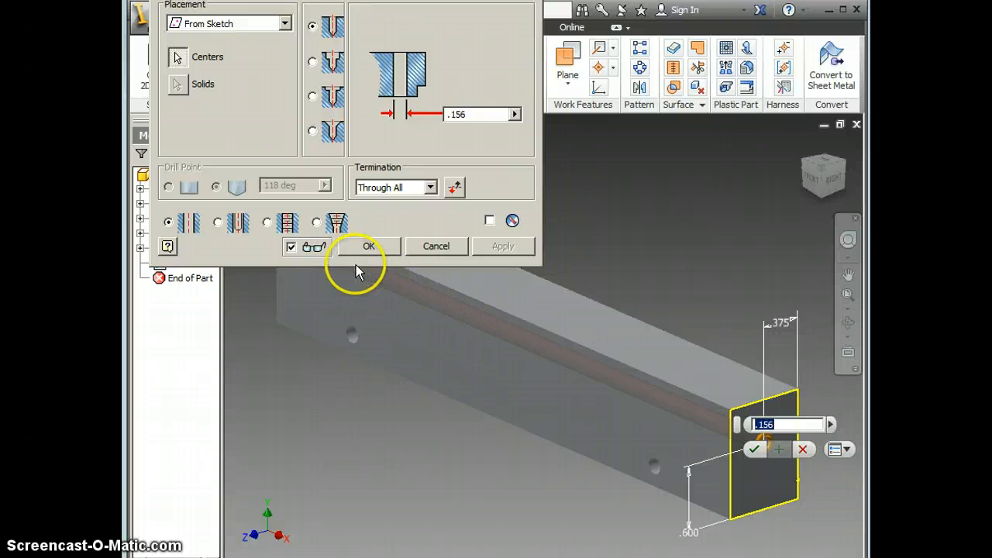
pyautogui.click(430, 187)
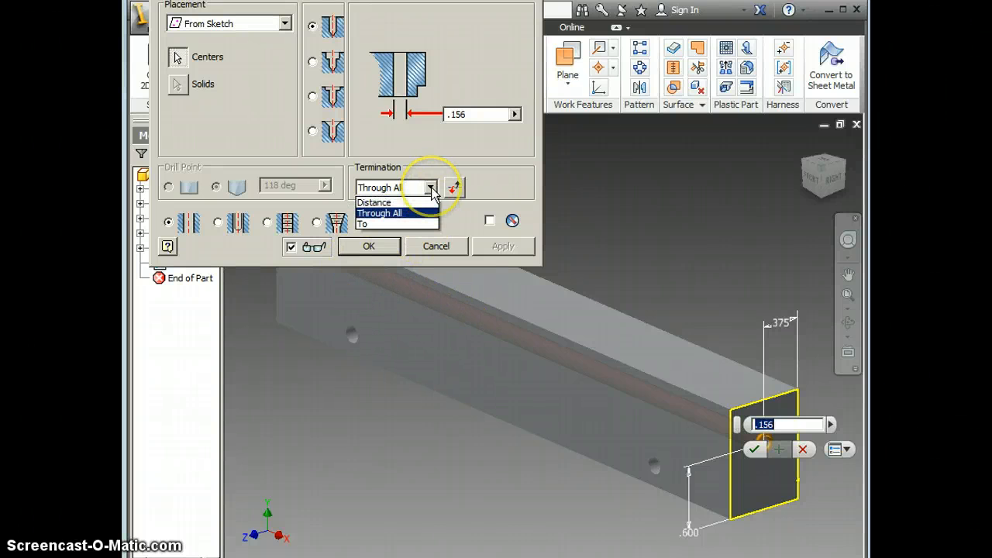
pyautogui.click(376, 203)
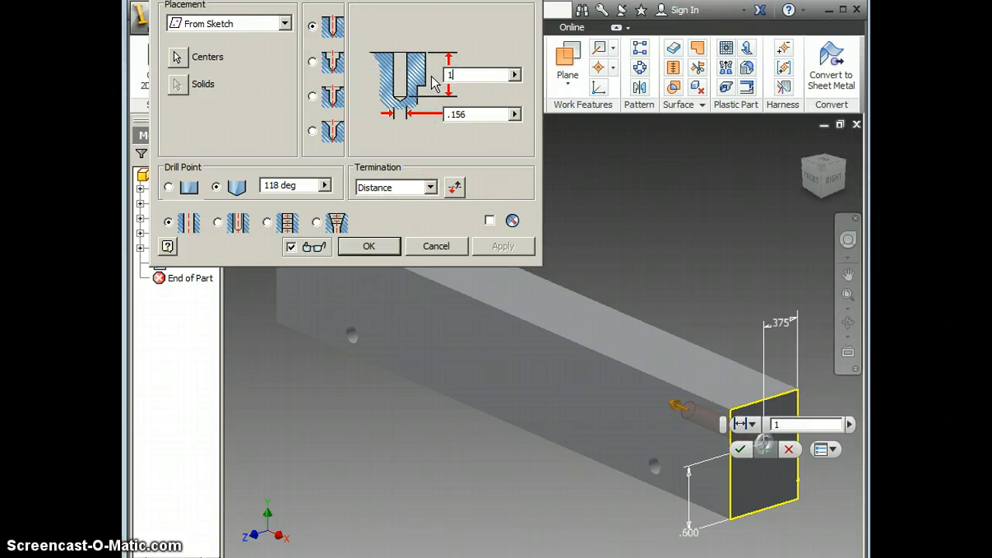
pyautogui.write('1.75')
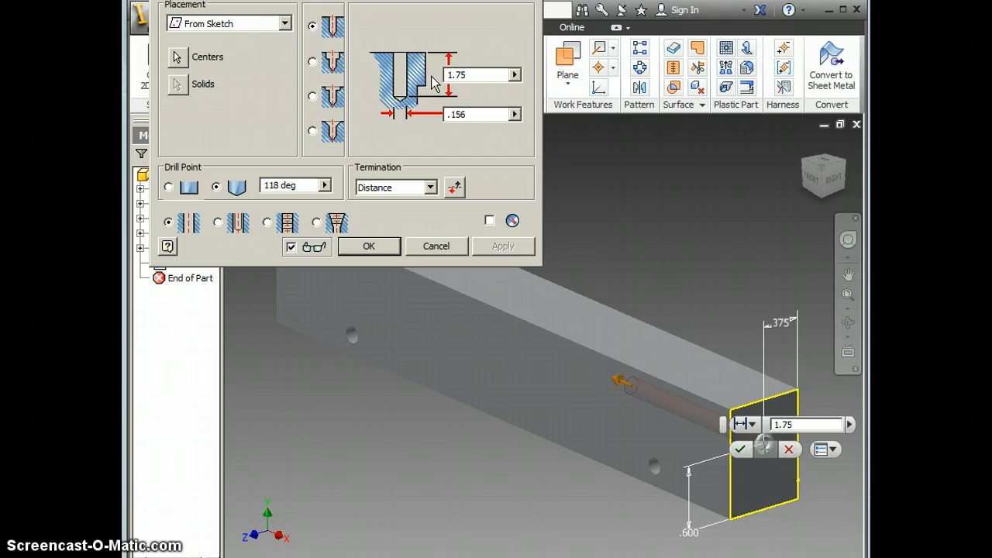
pyautogui.click(476, 114)
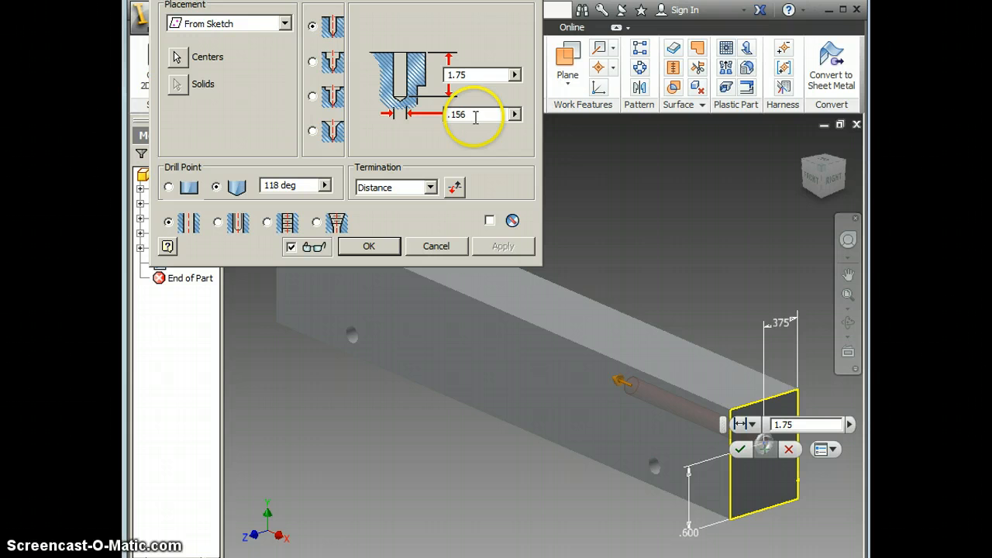
pyautogui.write('.39')
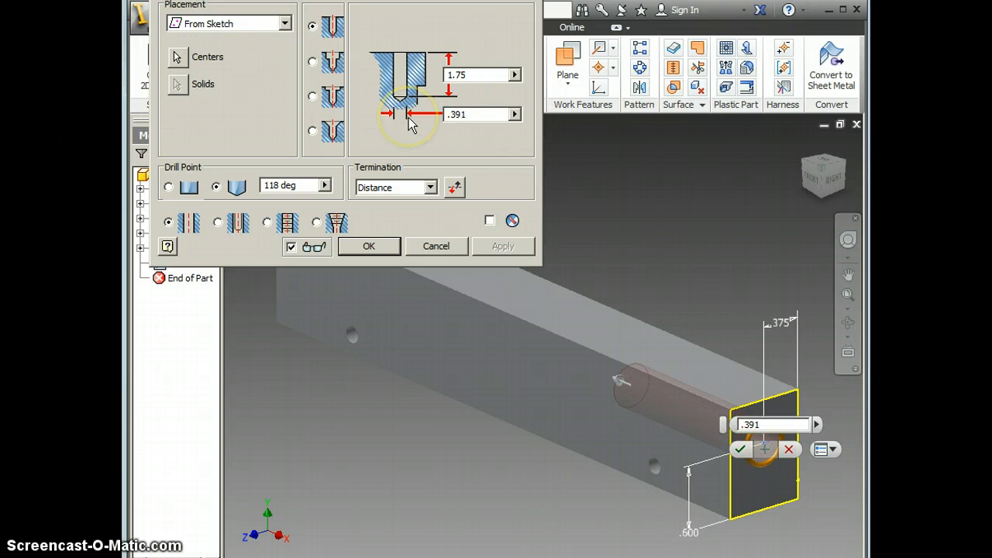
pyautogui.click(368, 246)
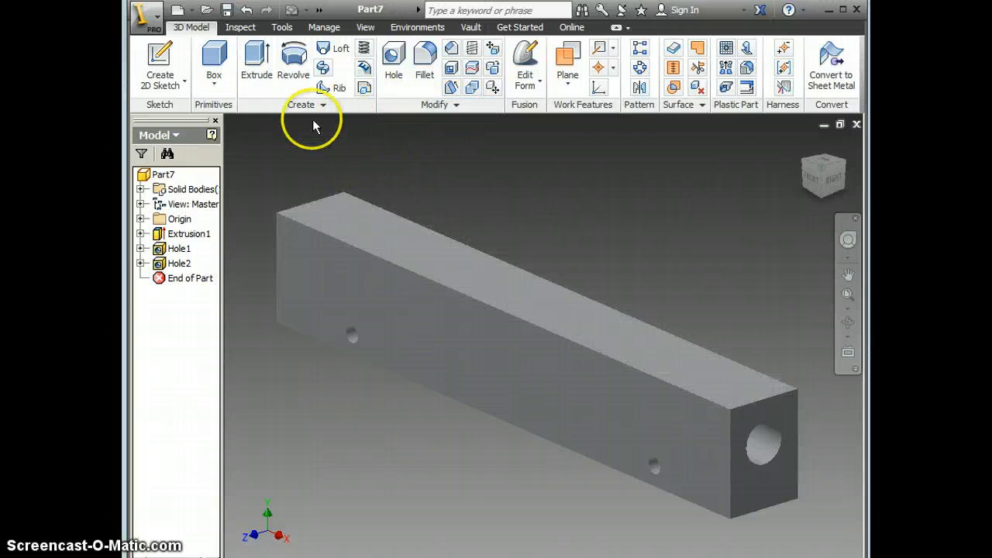
# Step: Show the block as wireframe with hidden edges and view it from the Front
pyautogui.click(365, 27)
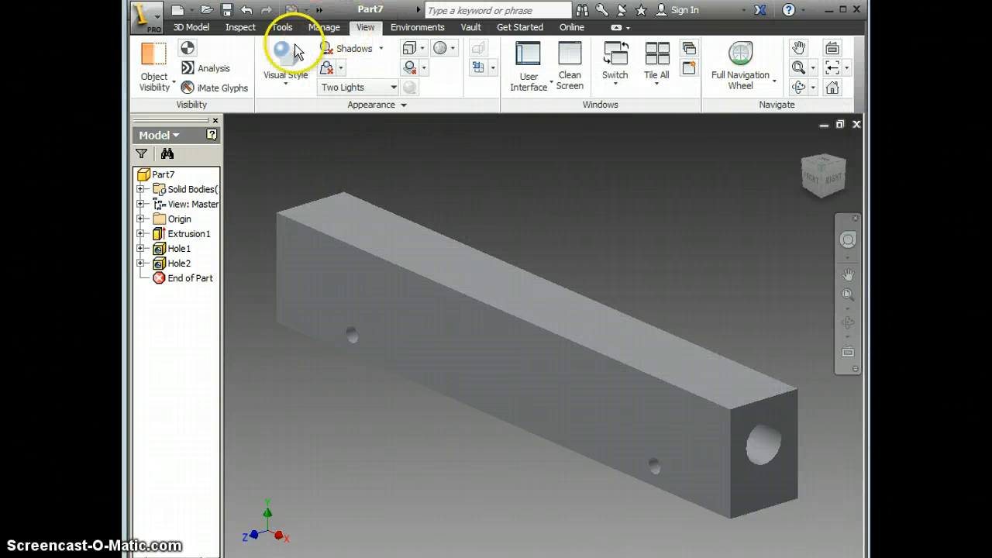
pyautogui.click(285, 62)
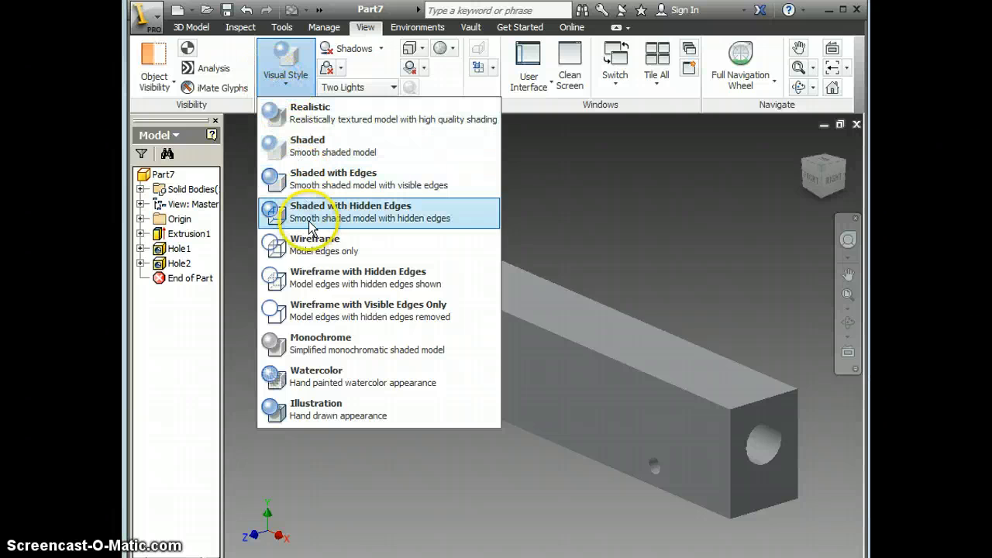
pyautogui.moveTo(310, 283)
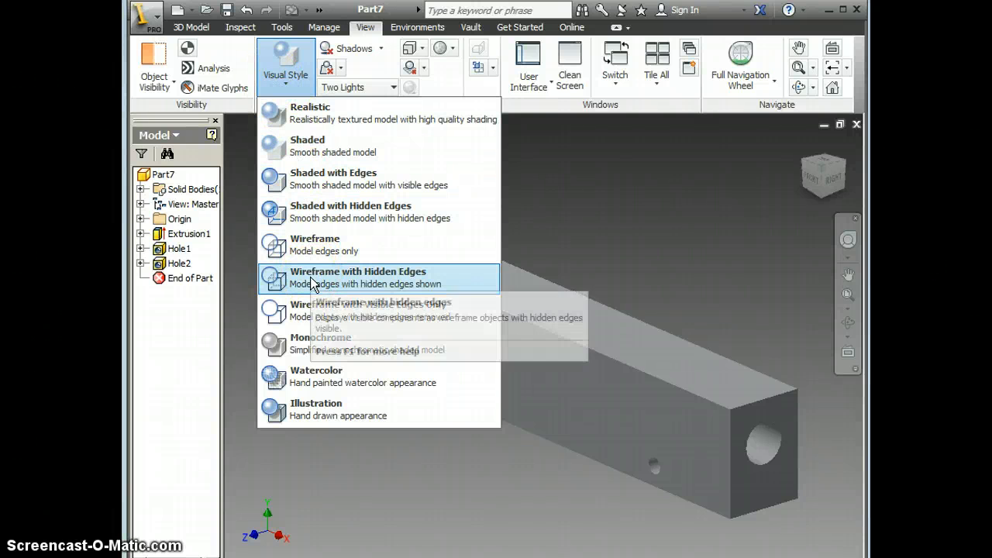
pyautogui.click(358, 277)
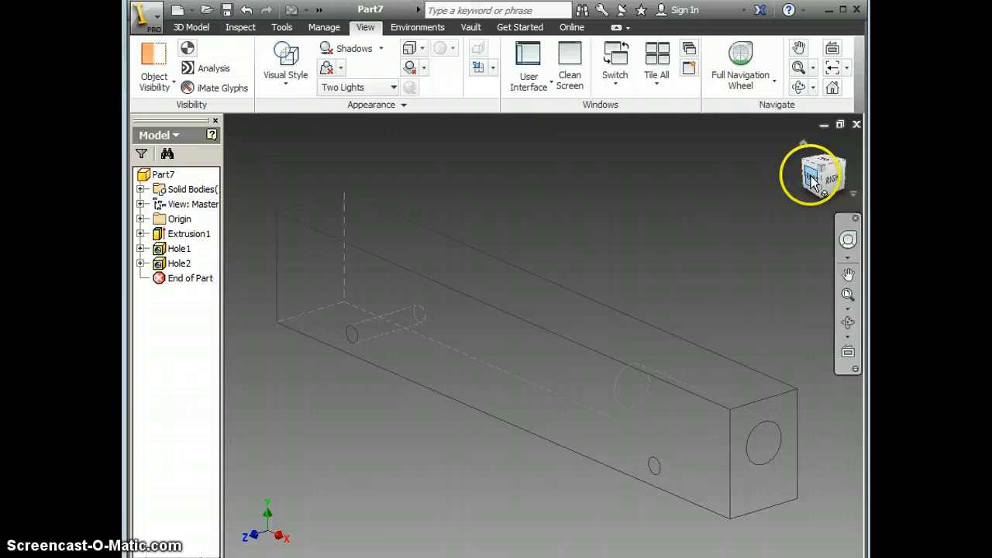
pyautogui.click(812, 172)
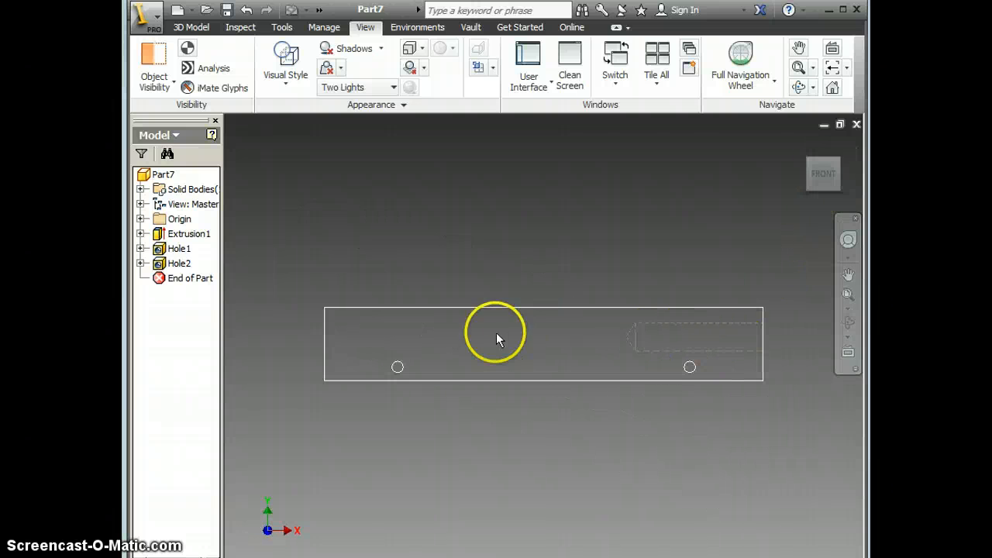
pyautogui.moveTo(626, 333)
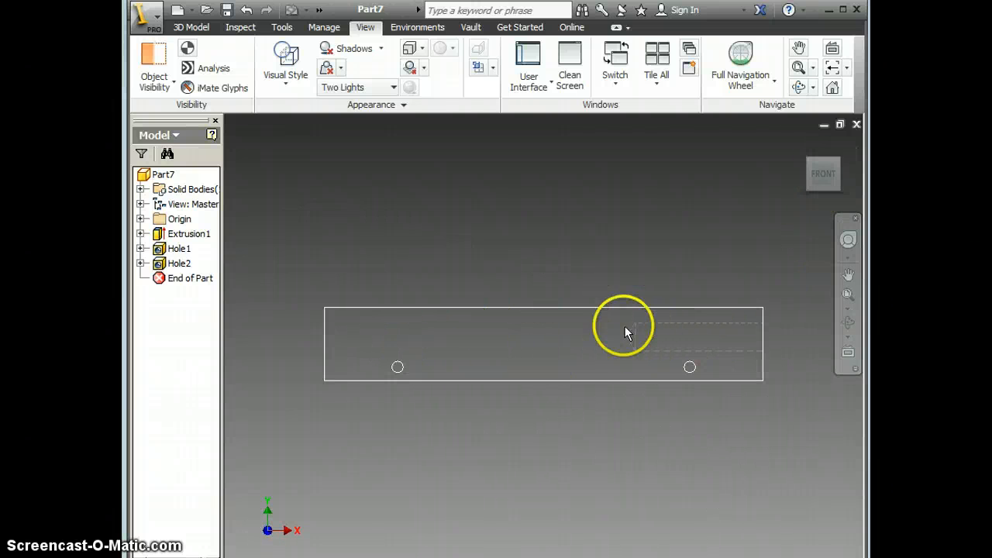
pyautogui.moveTo(639, 327)
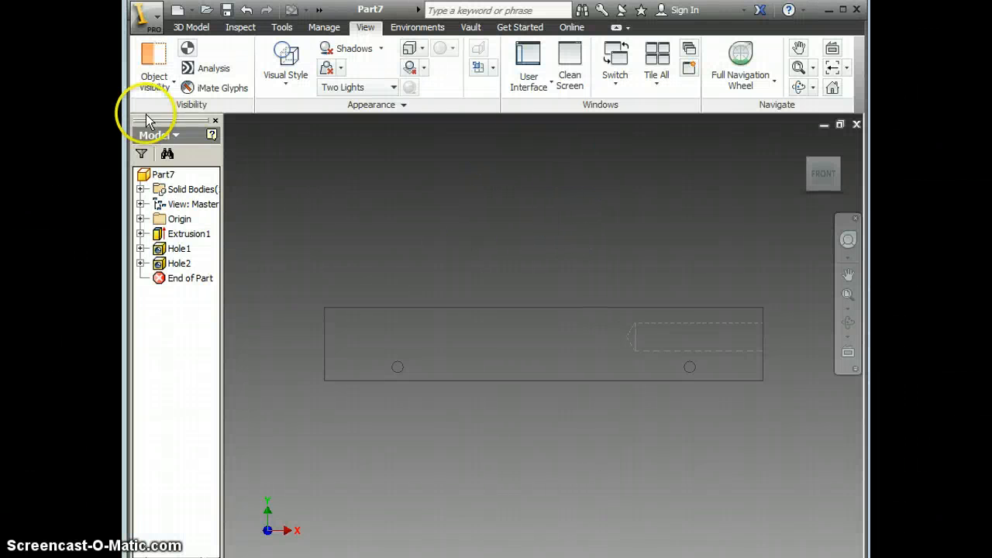
# Step: Open Sketch4 on the front face and project the block edges and axle holes into it
pyautogui.click(190, 26)
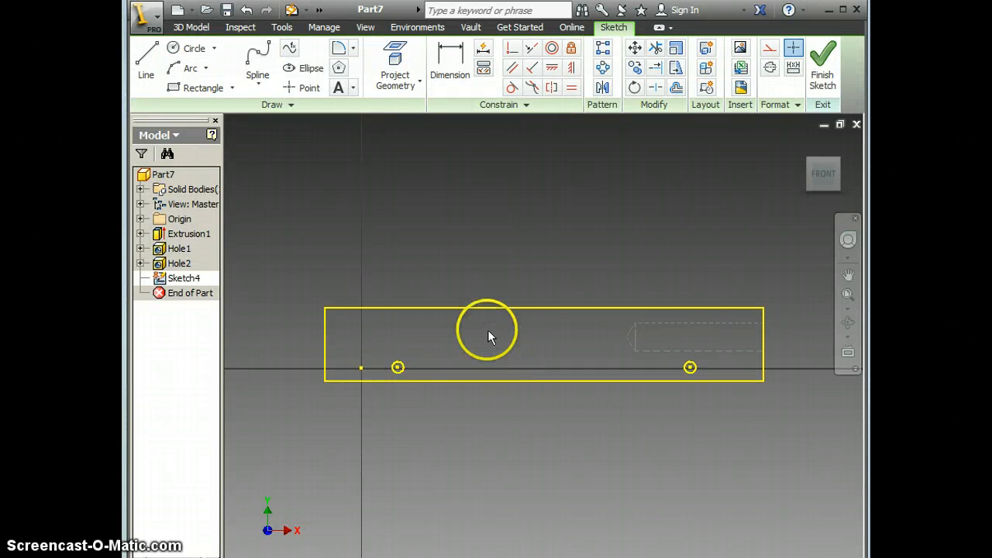
pyautogui.moveTo(422, 259)
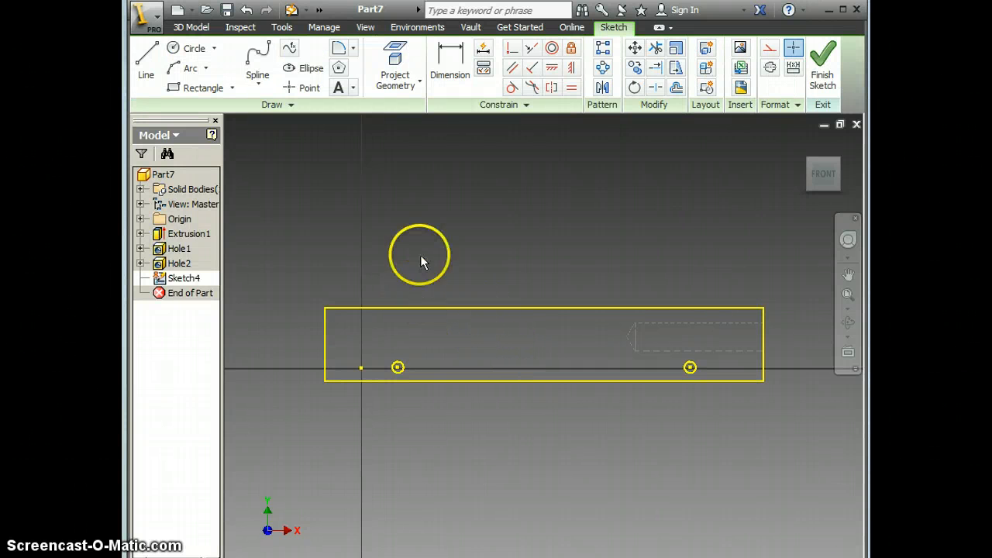
pyautogui.click(394, 62)
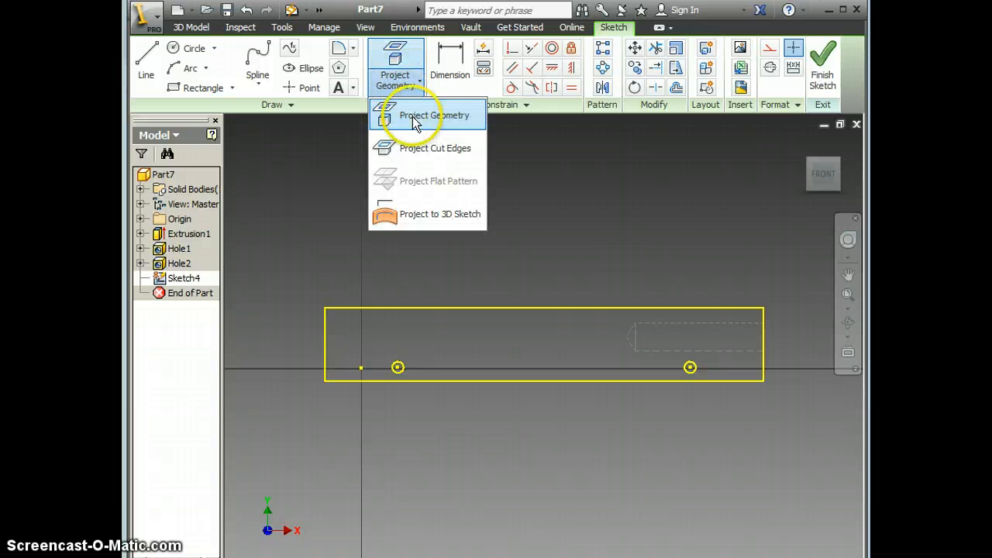
pyautogui.click(434, 114)
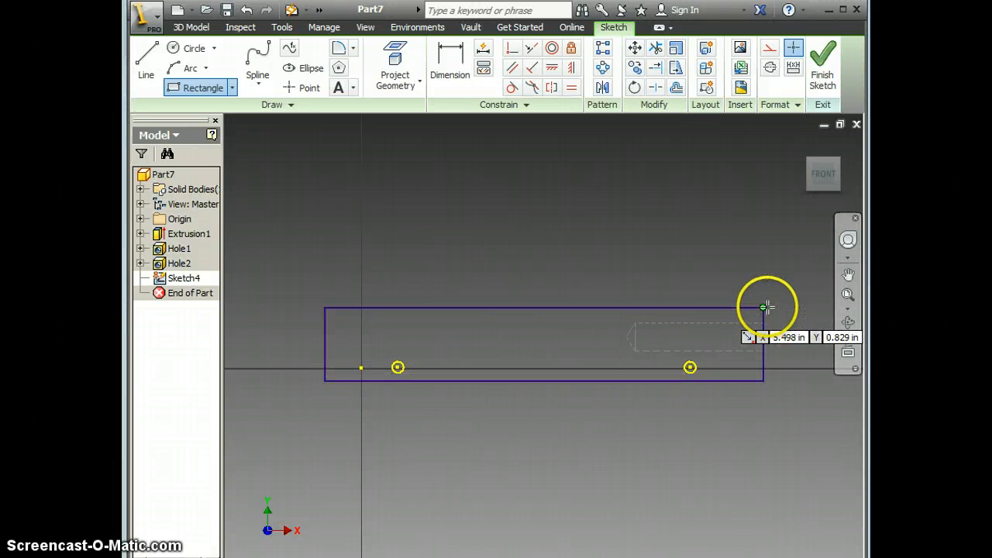
pyautogui.moveTo(408, 212)
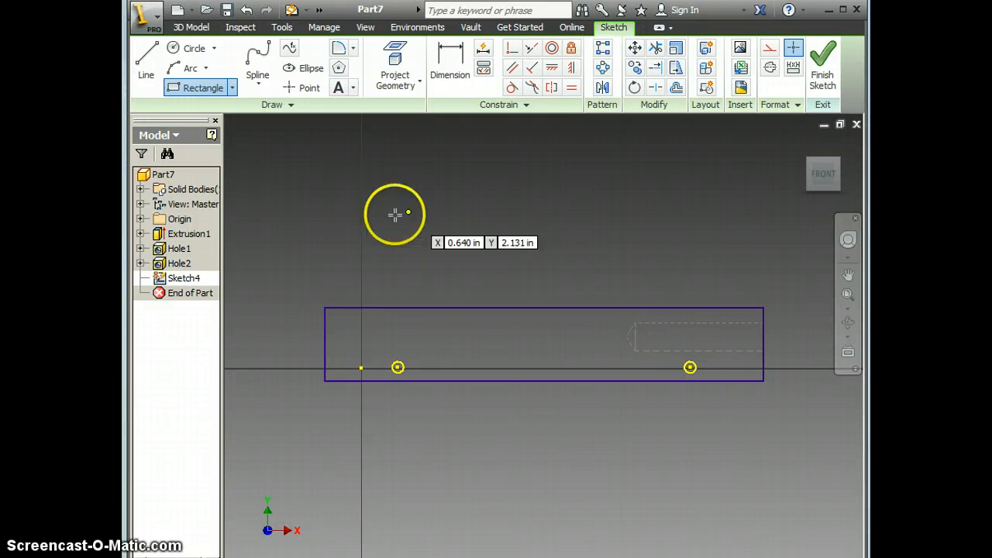
pyautogui.moveTo(153, 119)
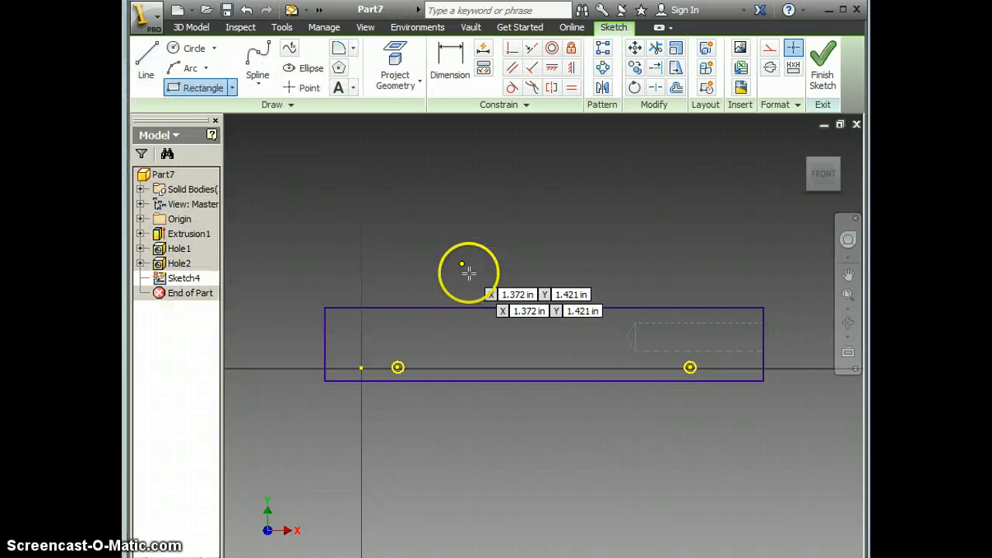
pyautogui.moveTo(335, 382)
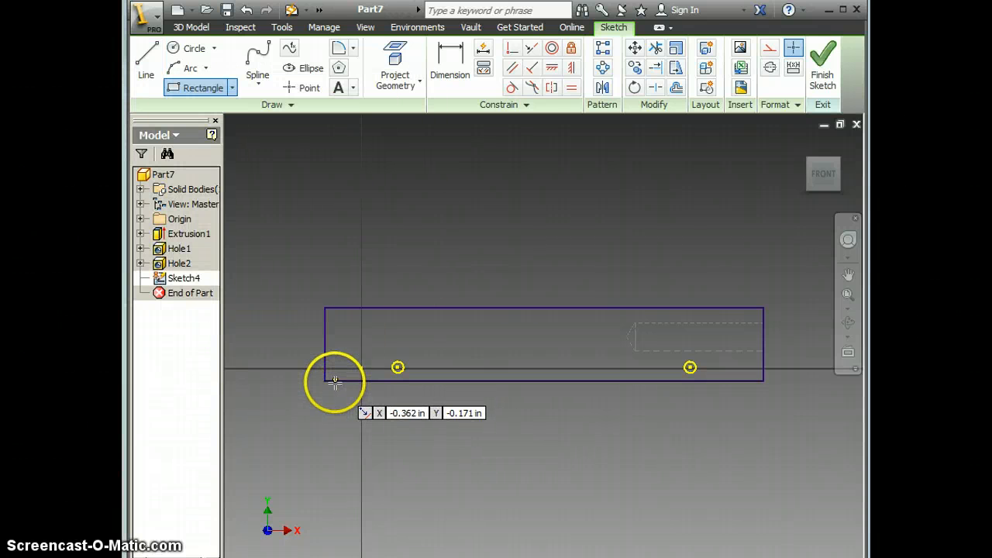
pyautogui.moveTo(428, 326)
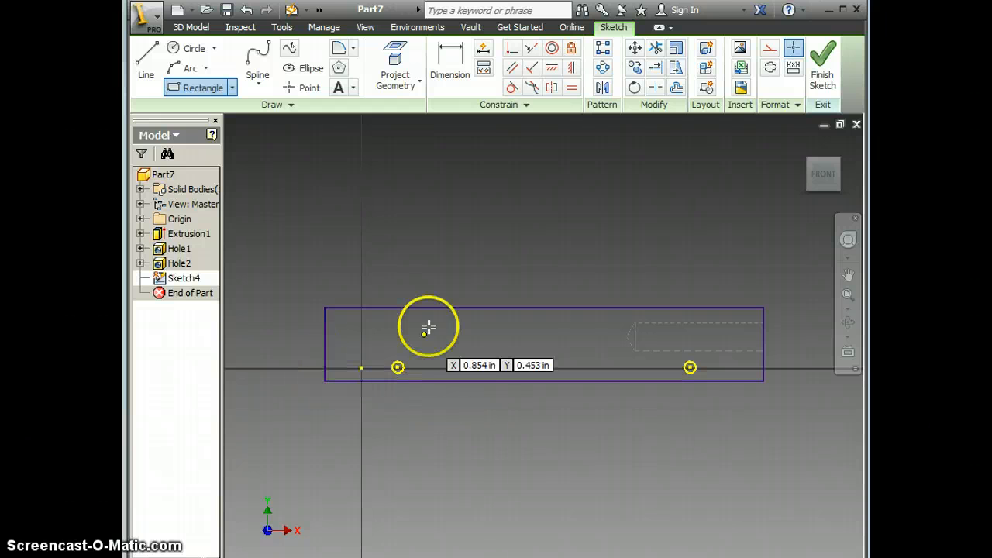
pyautogui.moveTo(321, 337)
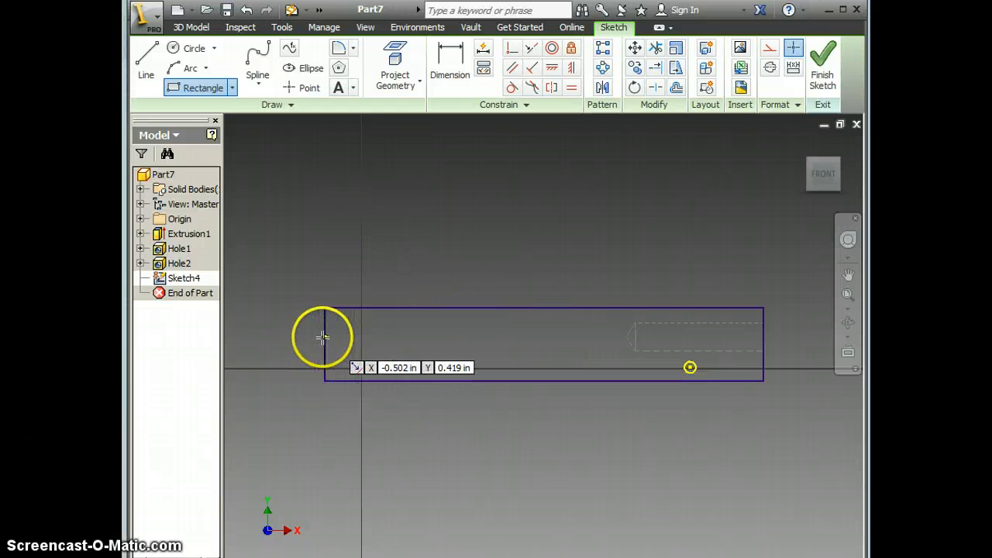
pyautogui.moveTo(297, 209)
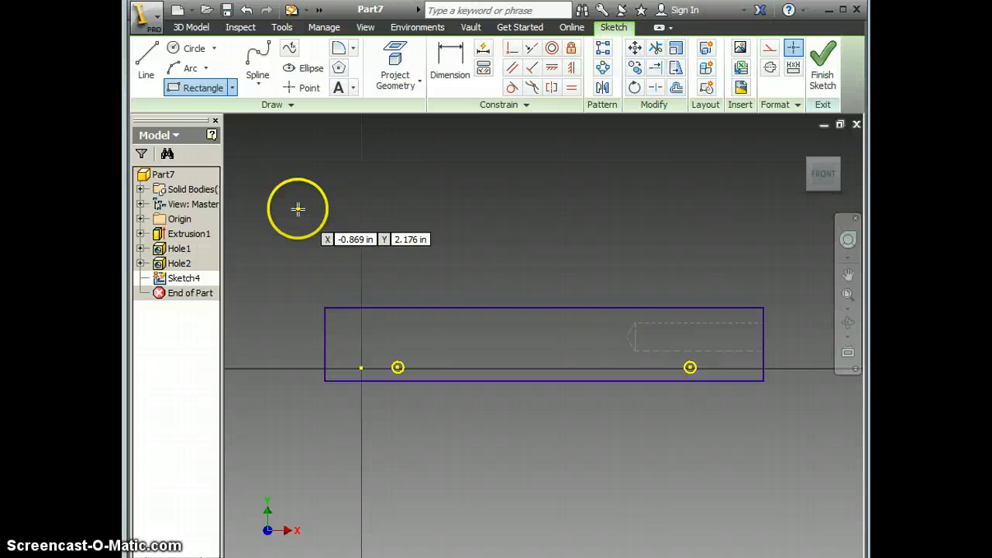
pyautogui.moveTo(310, 391)
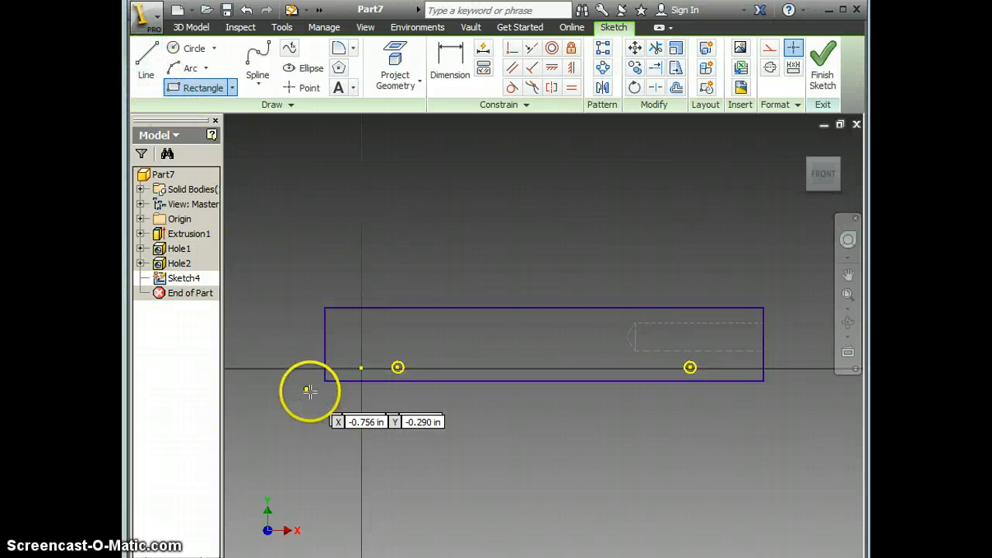
pyautogui.click(146, 54)
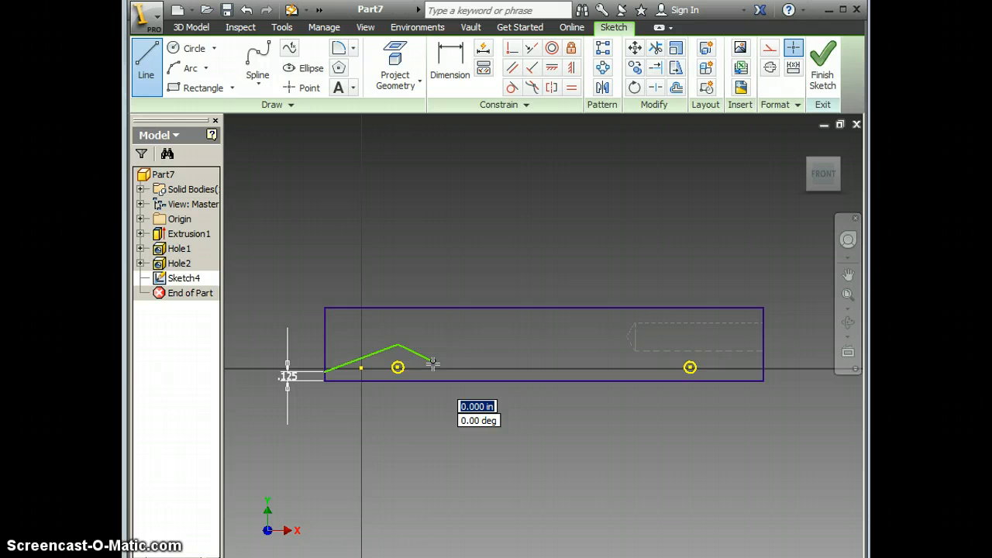
pyautogui.moveTo(628, 318)
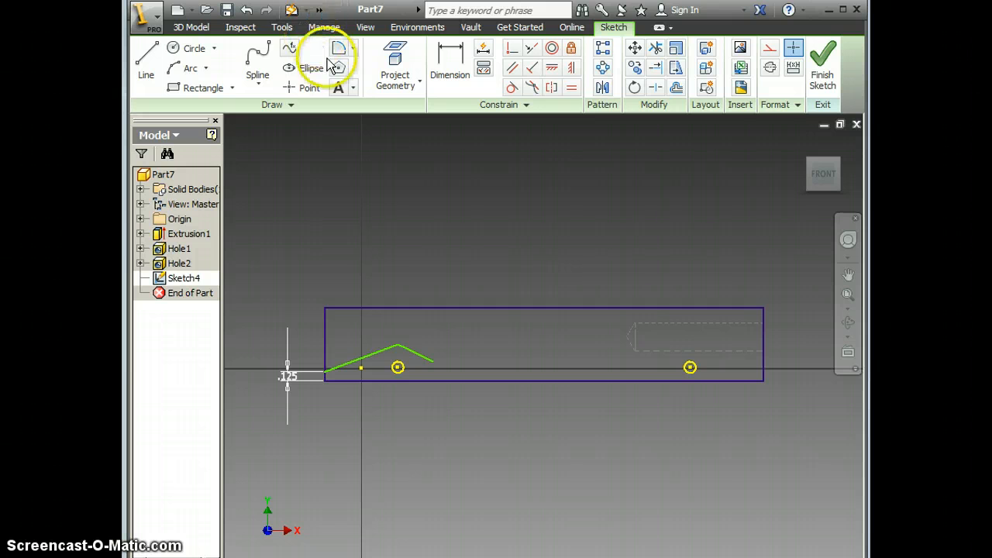
pyautogui.moveTo(325, 229)
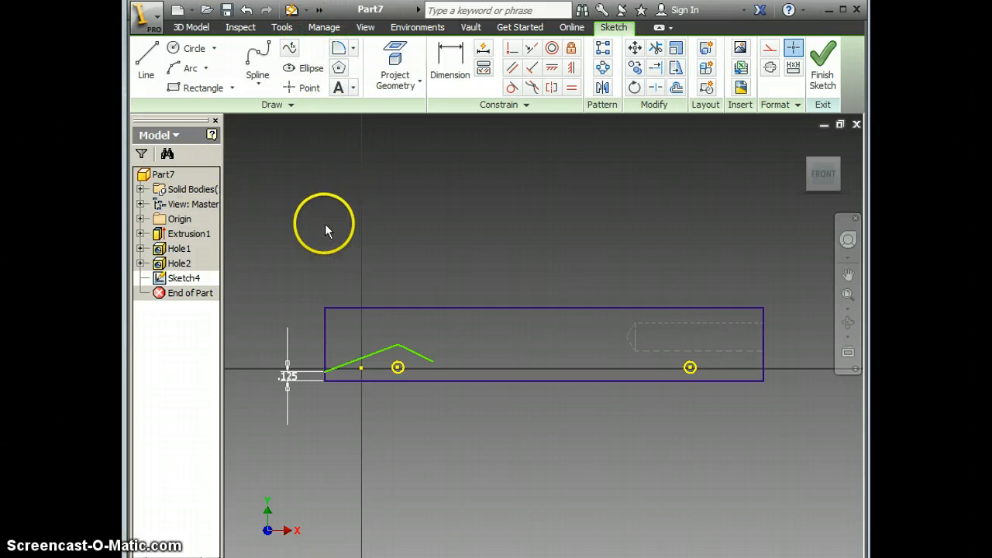
pyautogui.moveTo(339, 48)
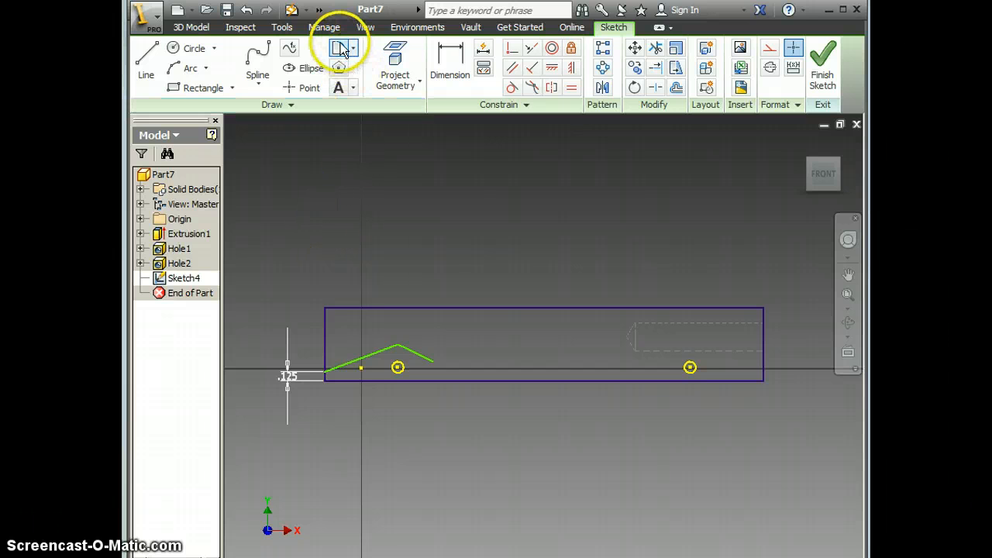
# Step: Fillet the profile corners into a curve with a .500 hump sweeping to the top rear
pyautogui.click(339, 48)
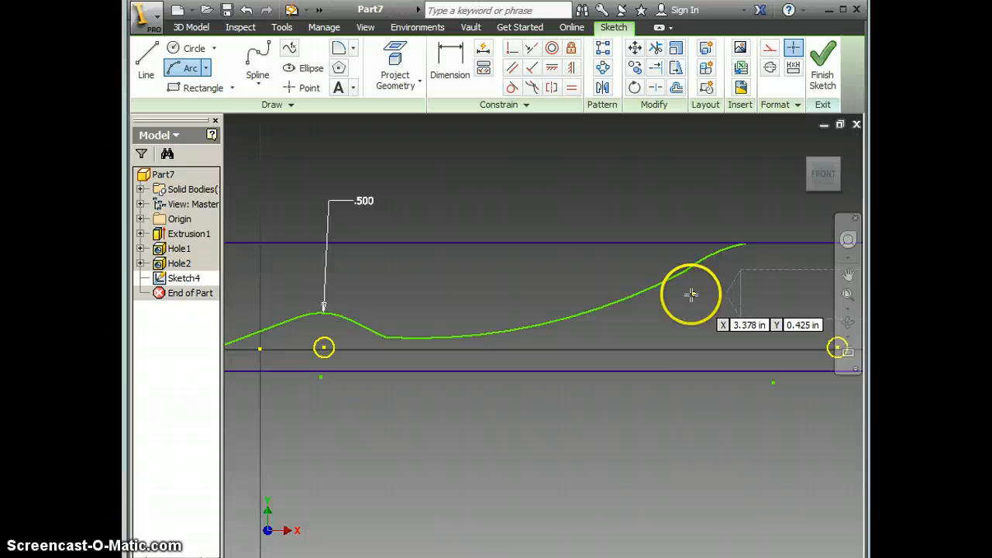
pyautogui.moveTo(582, 510)
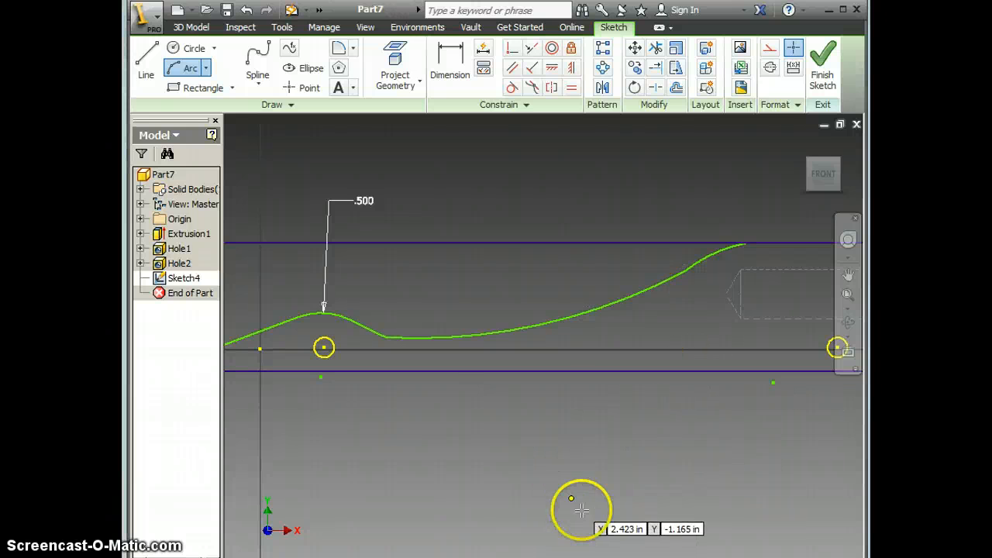
pyautogui.click(145, 66)
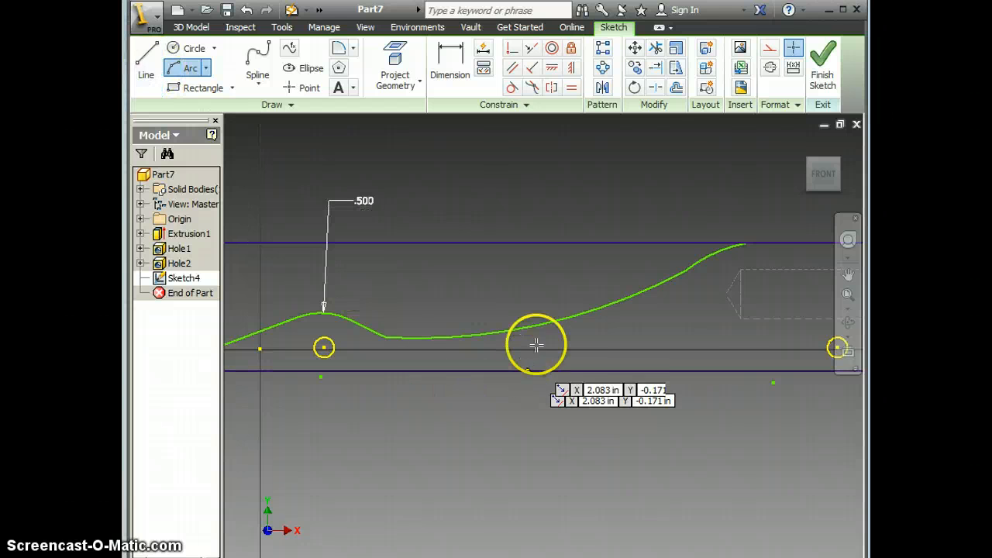
# Step: Place the lower end of the short 0.250 in segment dropping from the curve
pyautogui.click(145, 60)
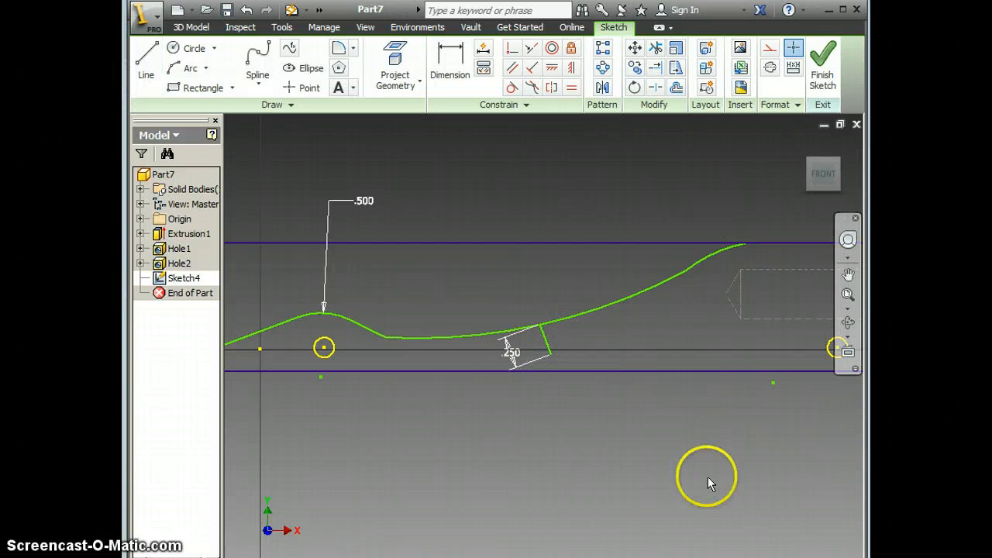
pyautogui.moveTo(550, 359)
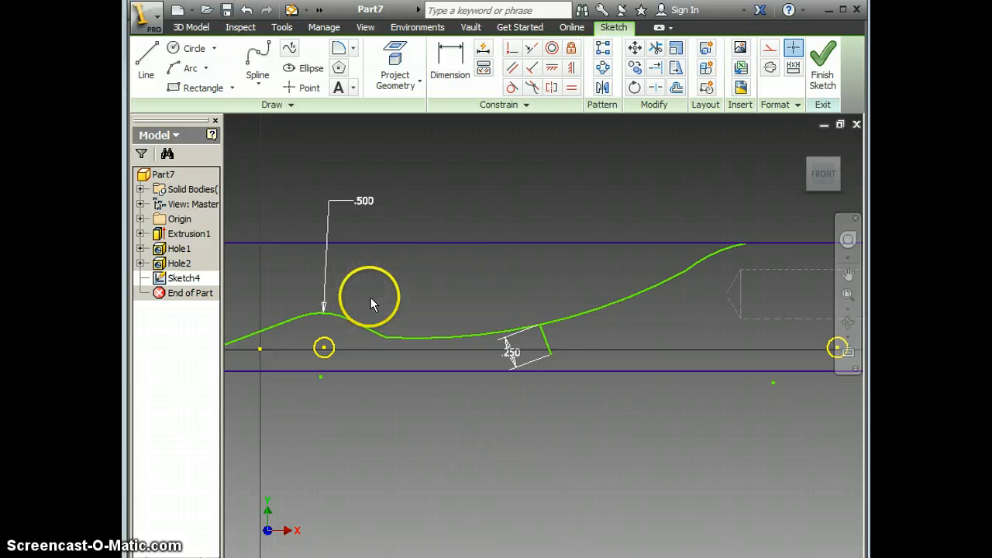
pyautogui.click(145, 58)
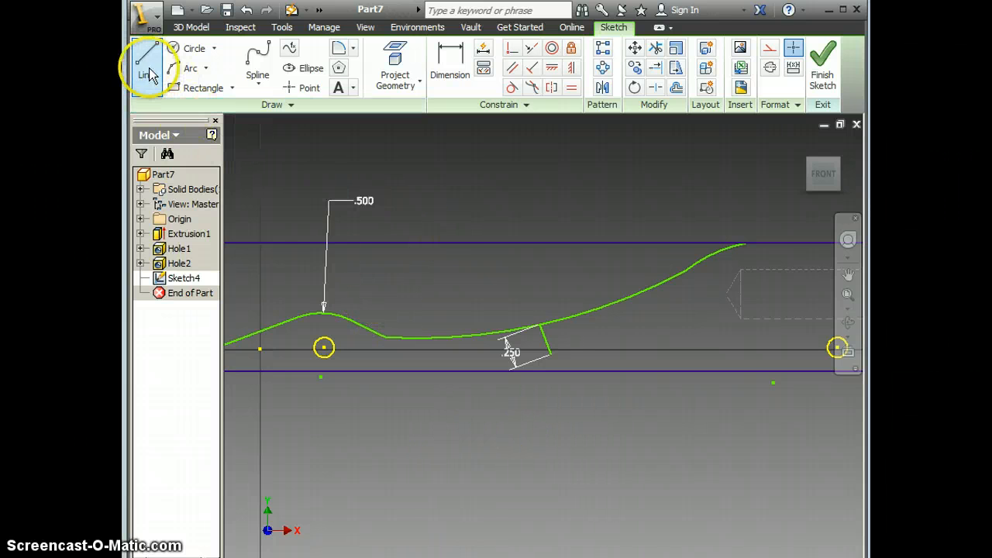
pyautogui.click(146, 65)
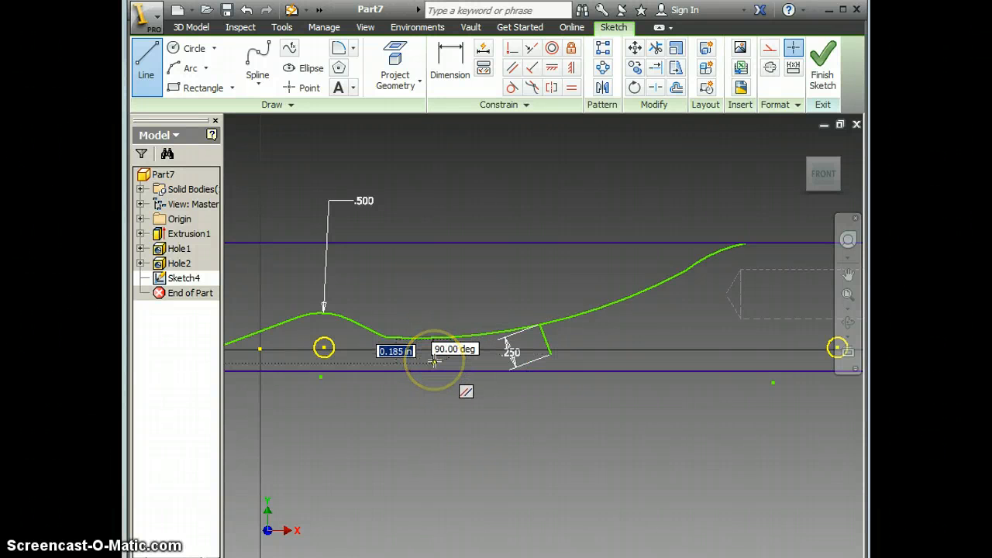
pyautogui.write('0.250')
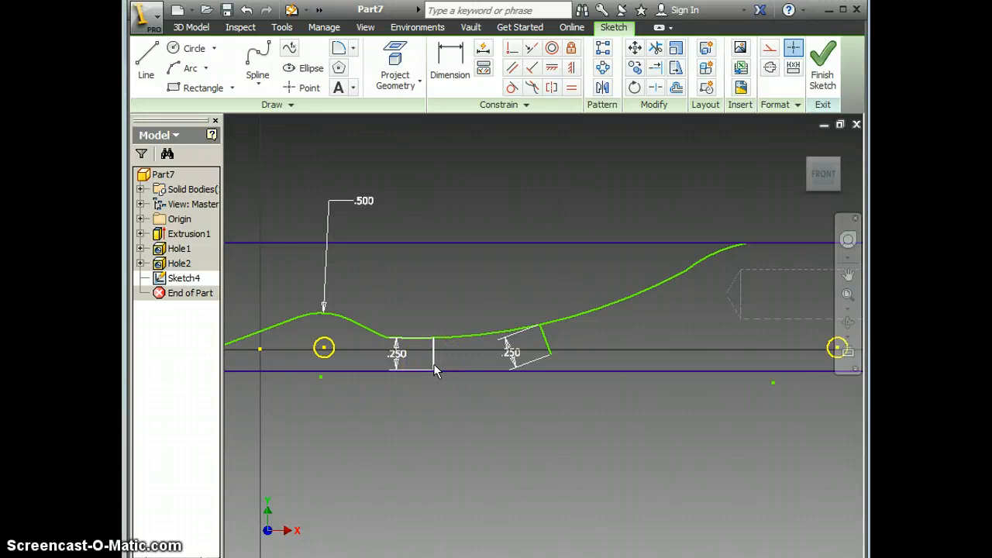
pyautogui.click(435, 370)
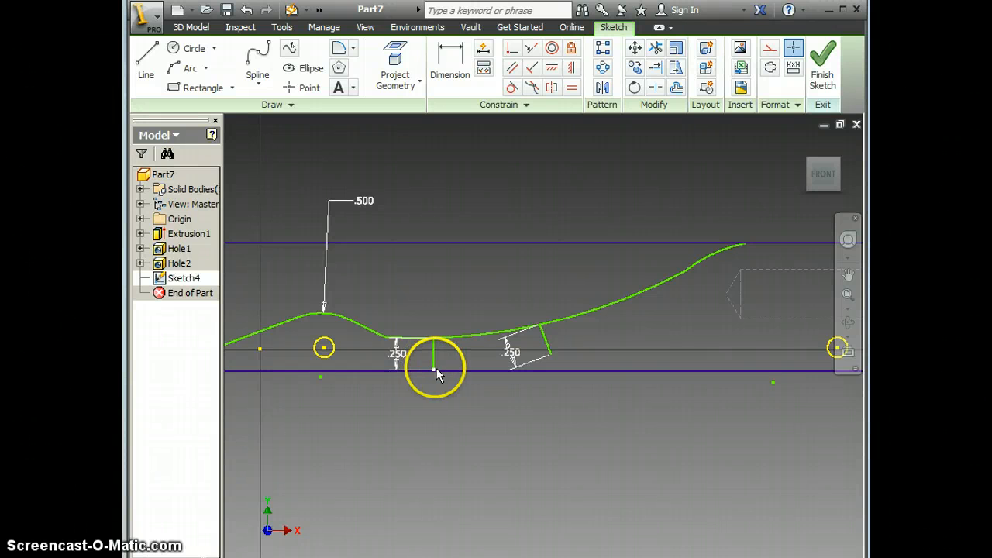
pyautogui.click(247, 9)
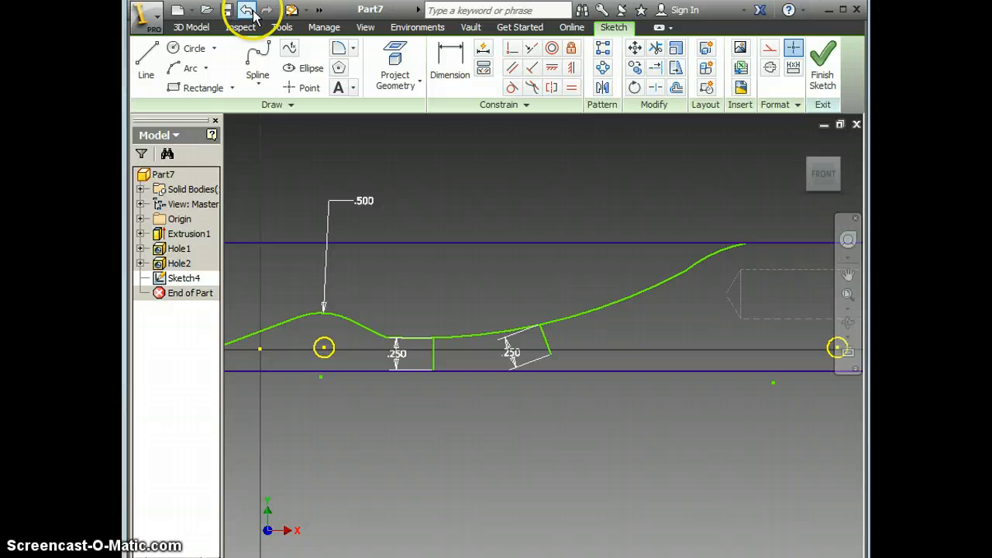
pyautogui.click(246, 10)
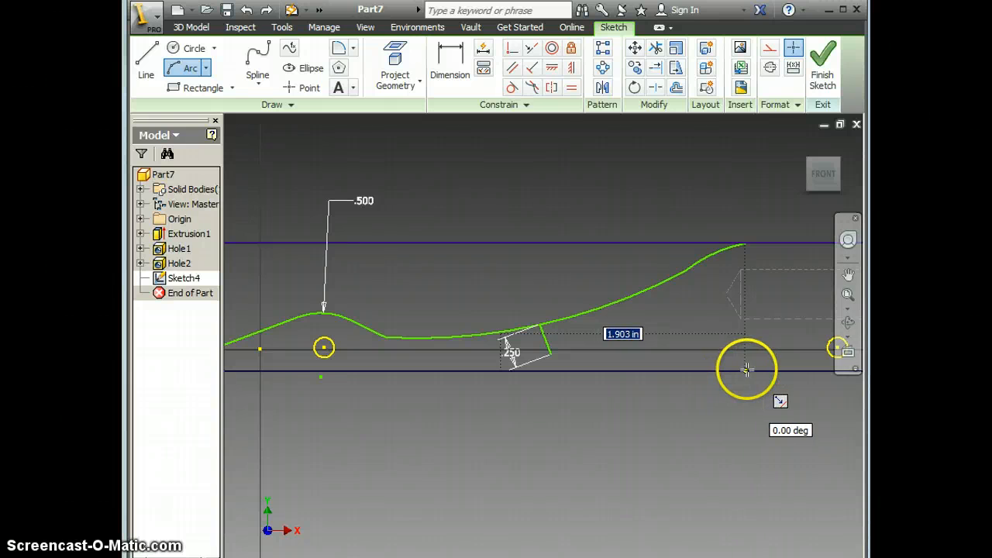
# Step: Sketch a three-point arc from the .250 segment's end toward the block's bottom rear corner
pyautogui.moveTo(748, 370); pyautogui.dragTo(585, 356)
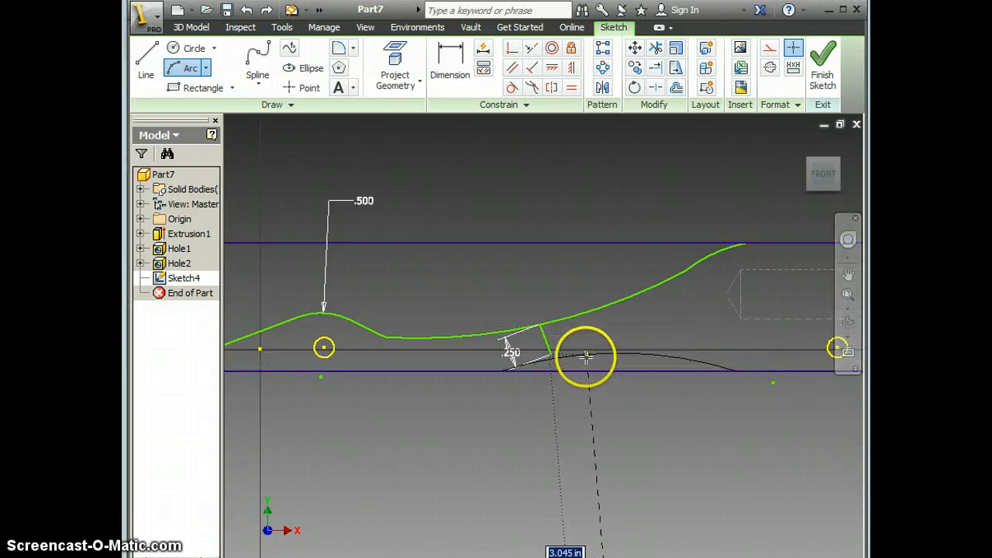
pyautogui.moveTo(578, 359)
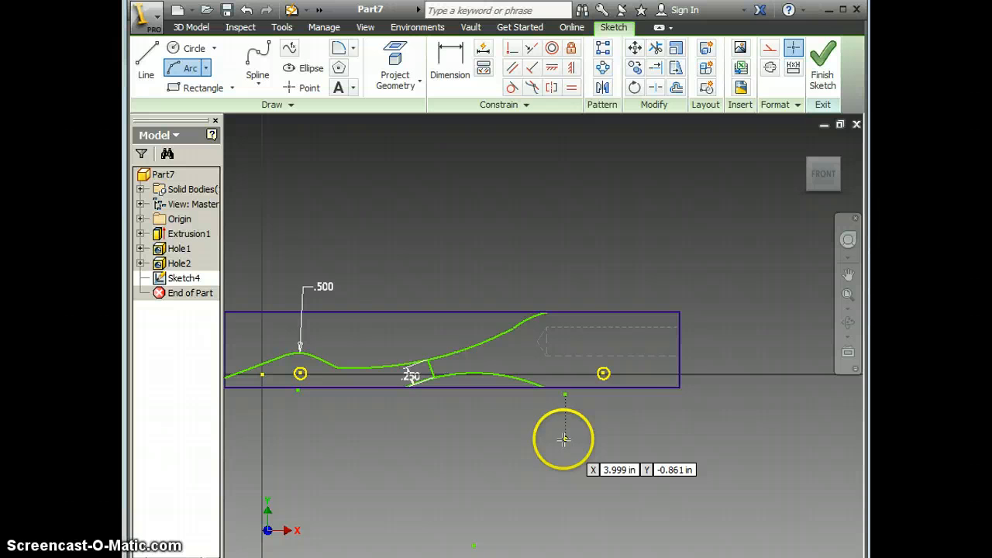
pyautogui.moveTo(626, 384)
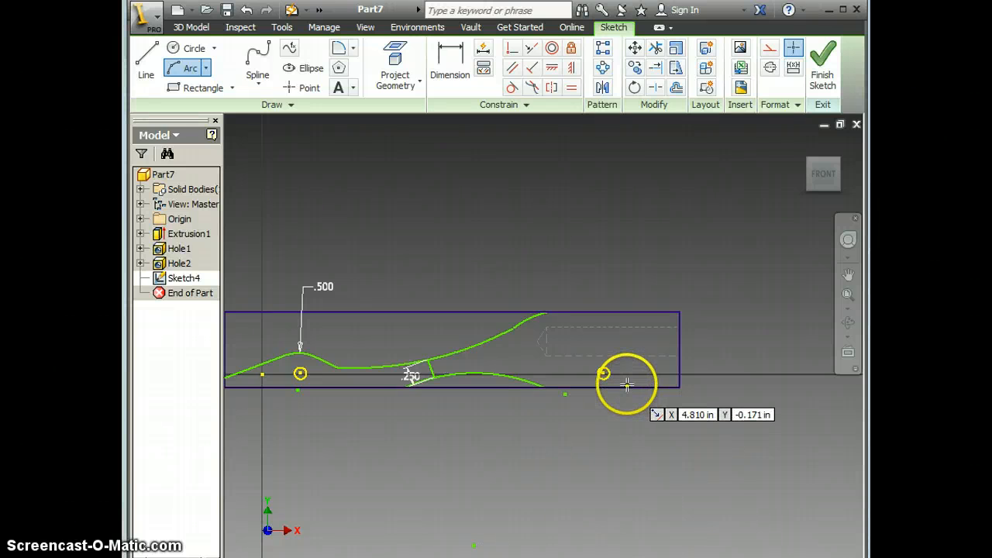
pyautogui.moveTo(626, 387)
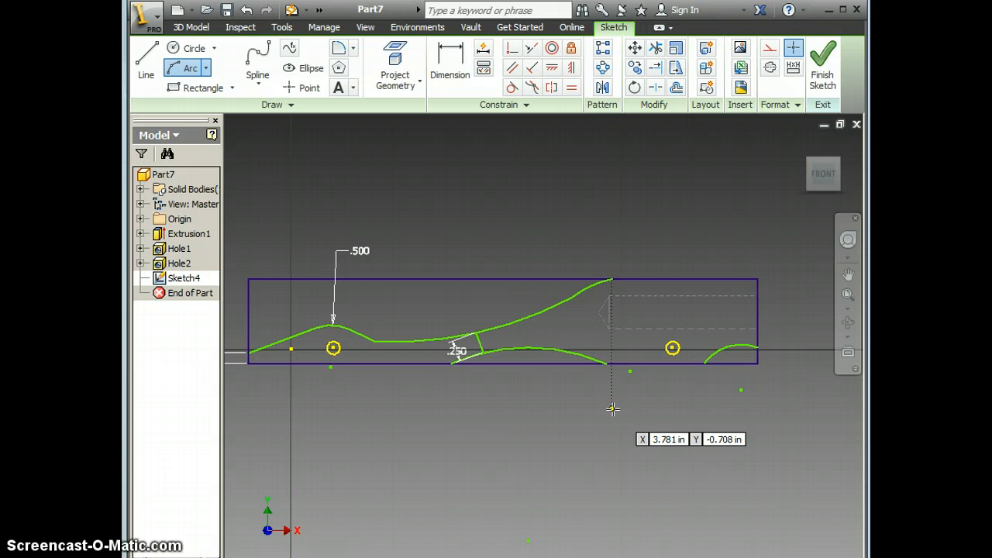
pyautogui.moveTo(248, 535)
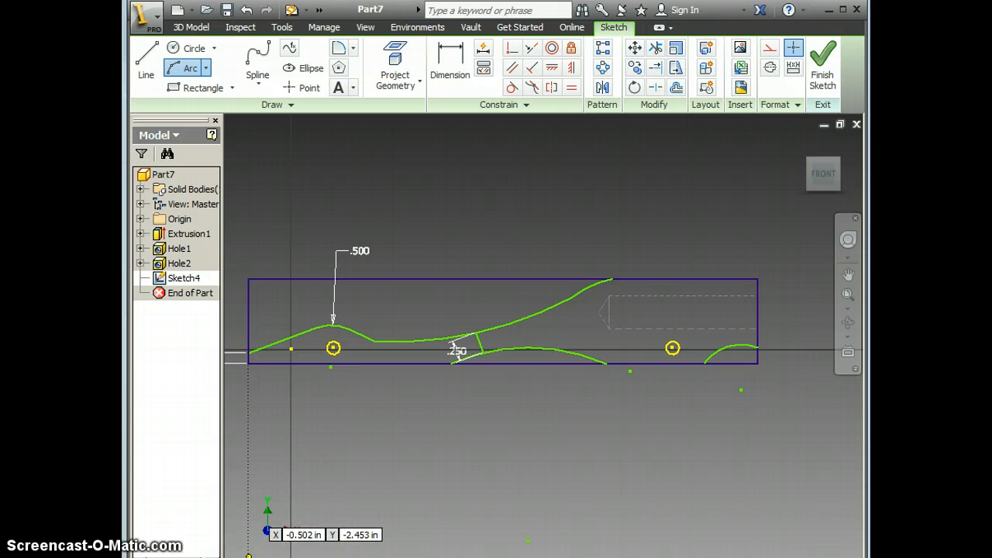
pyautogui.moveTo(763, 341)
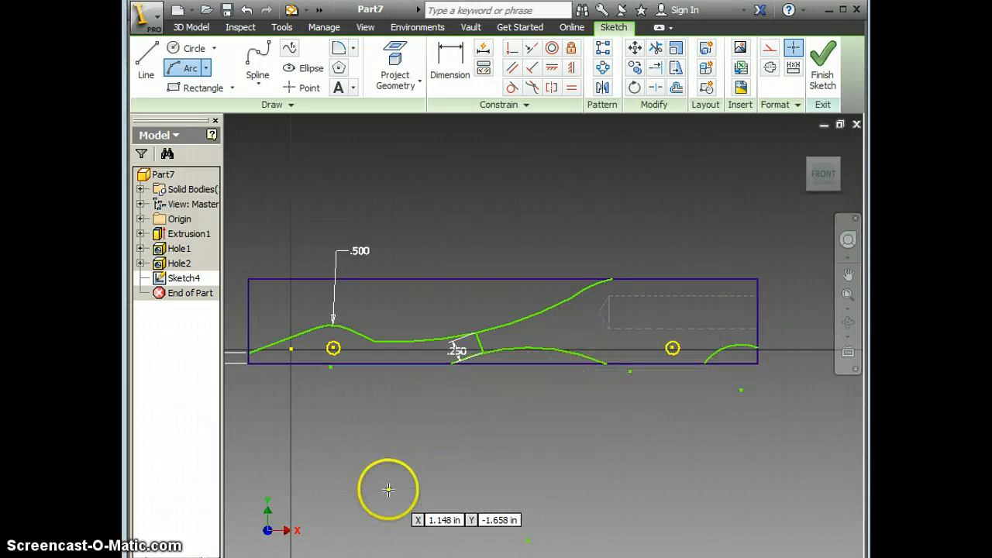
pyautogui.moveTo(432, 434)
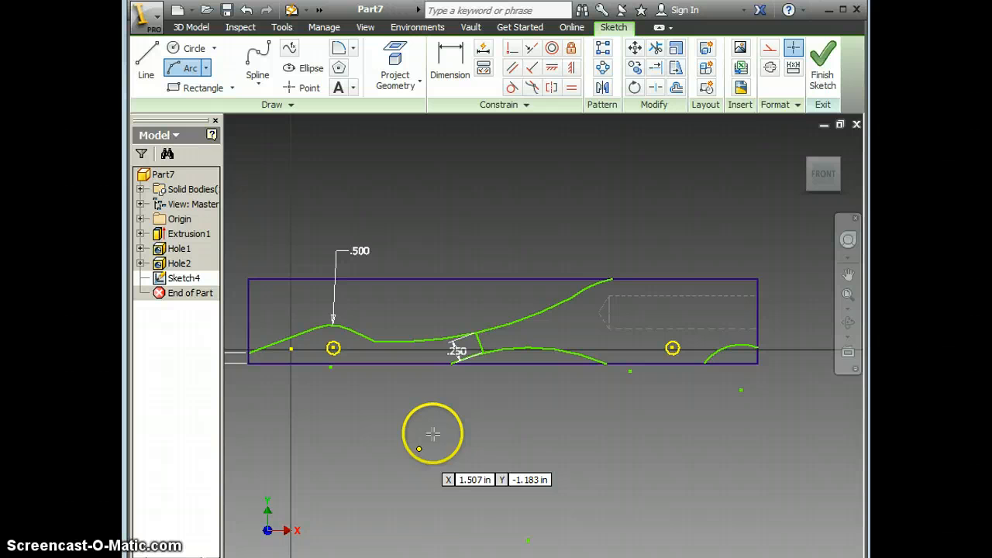
pyautogui.moveTo(617, 331)
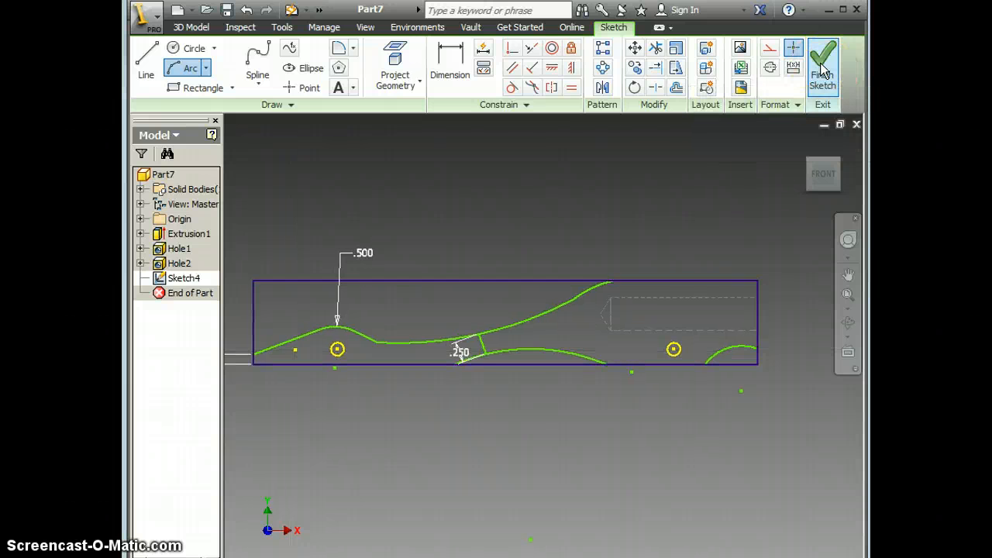
# Step: Finish the profile sketch and extrude it 0.75 in as a cut, forming Extrusion2
pyautogui.click(822, 66)
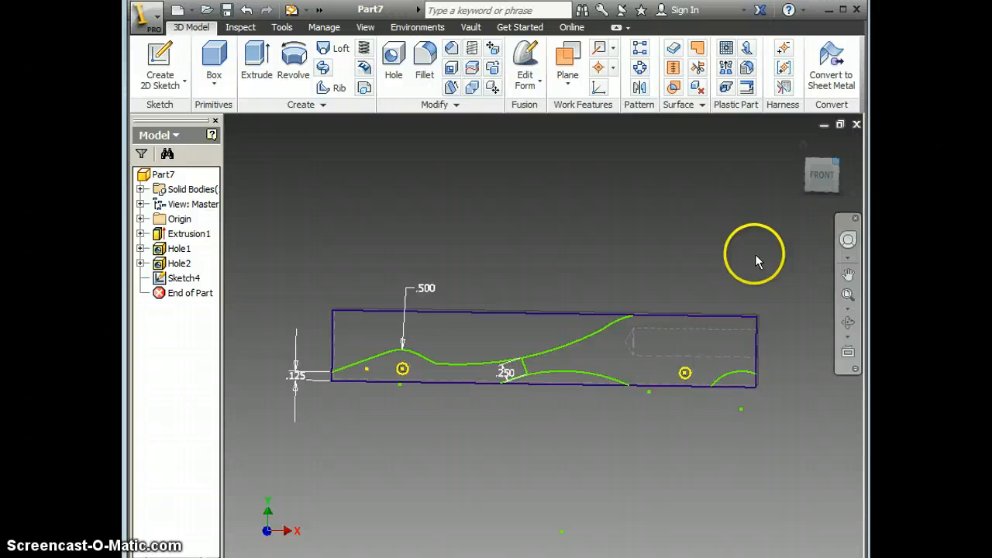
pyautogui.click(256, 58)
pyautogui.write('.75')
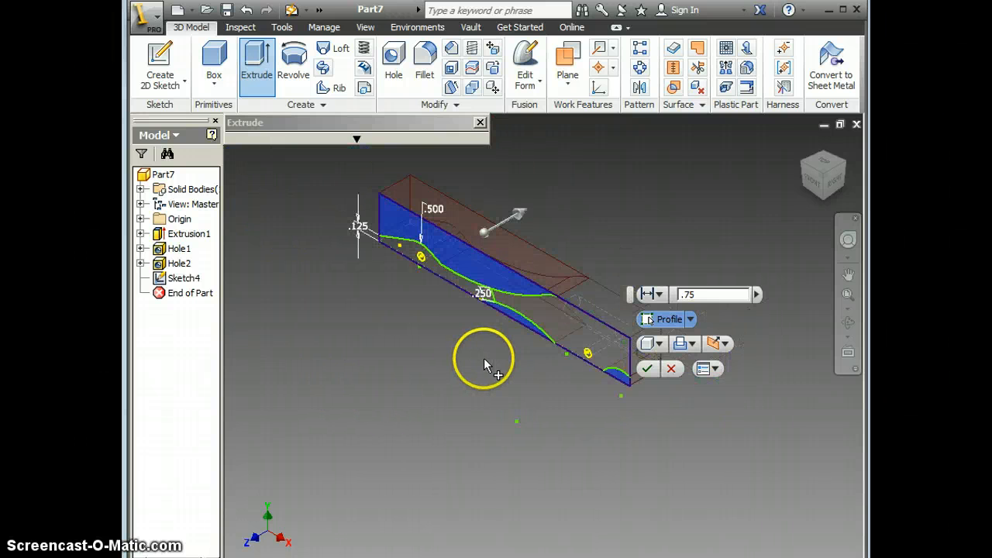
pyautogui.moveTo(469, 353)
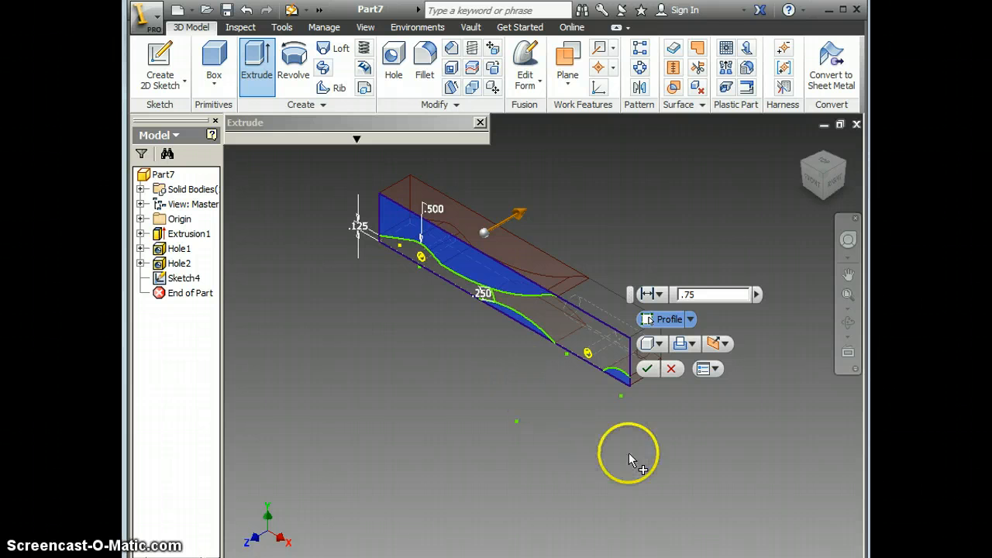
pyautogui.moveTo(639, 394)
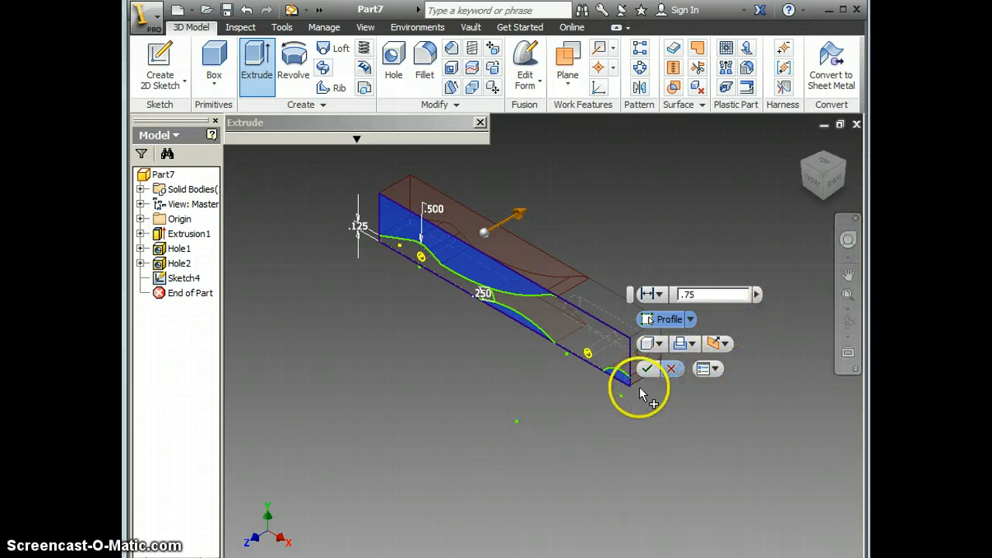
pyautogui.click(647, 368)
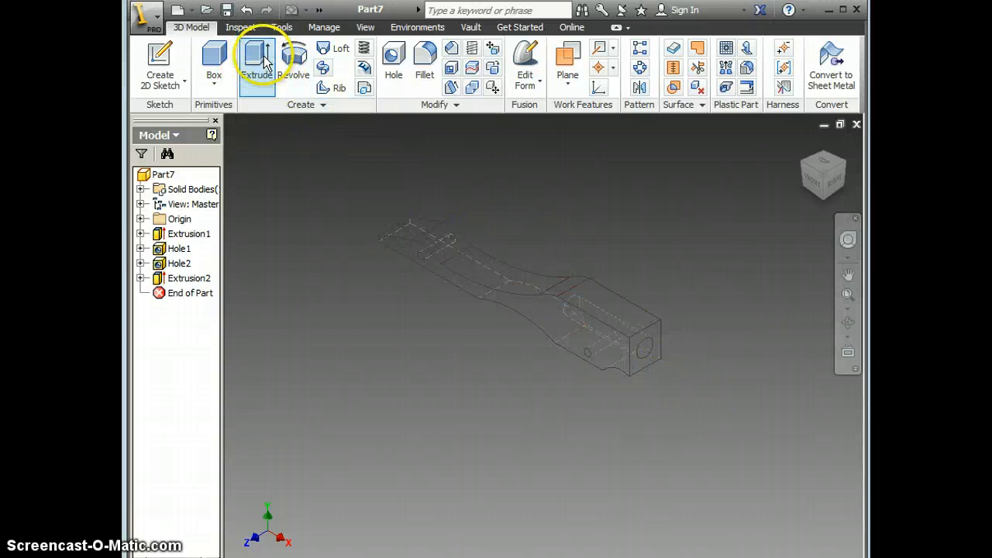
# Step: Display the body as a shaded solid and orbit it to view both sides
pyautogui.click(365, 26)
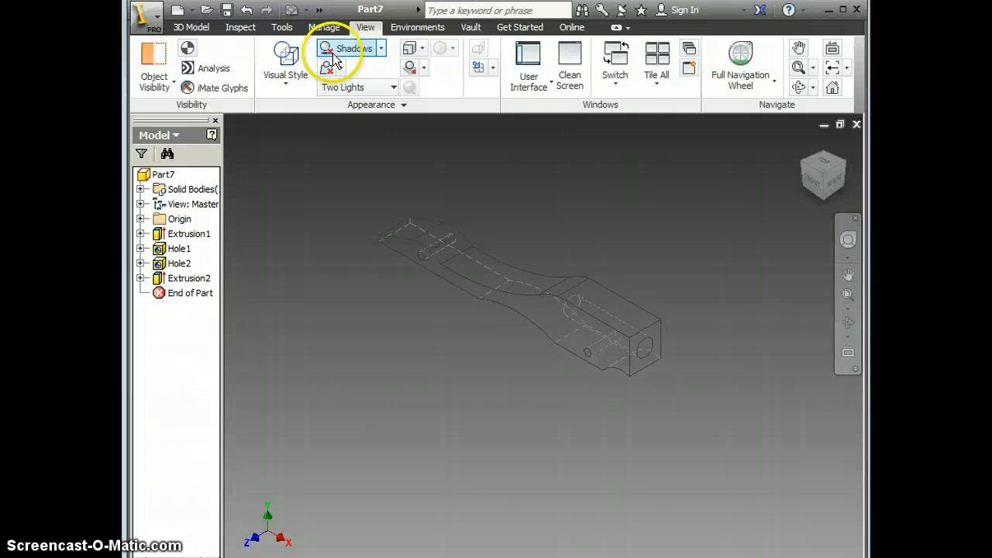
pyautogui.click(285, 58)
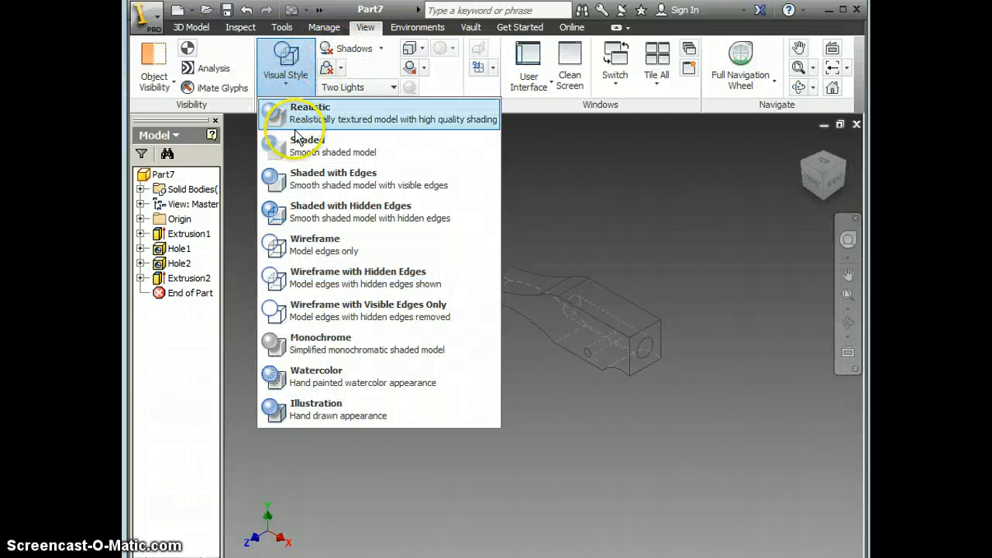
pyautogui.moveTo(302, 145)
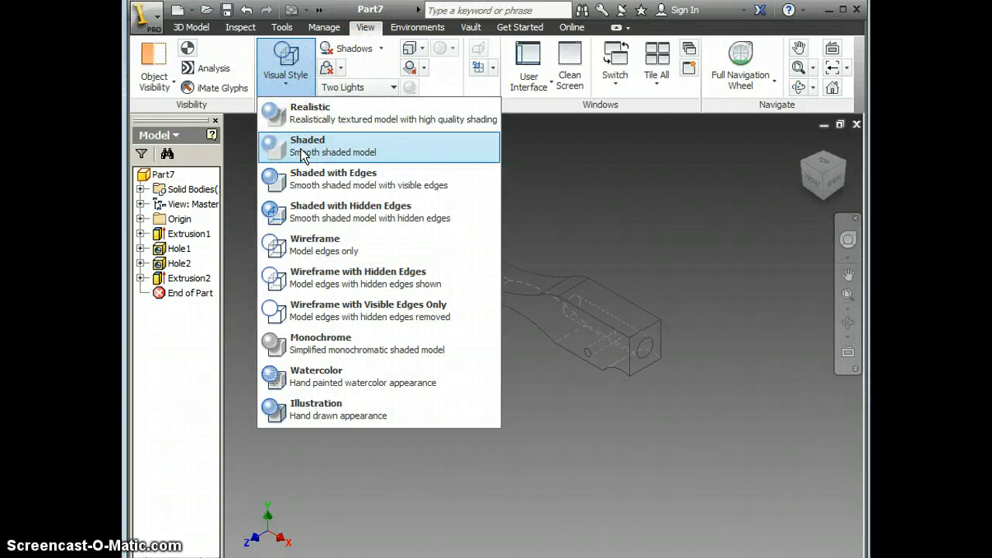
pyautogui.click(334, 146)
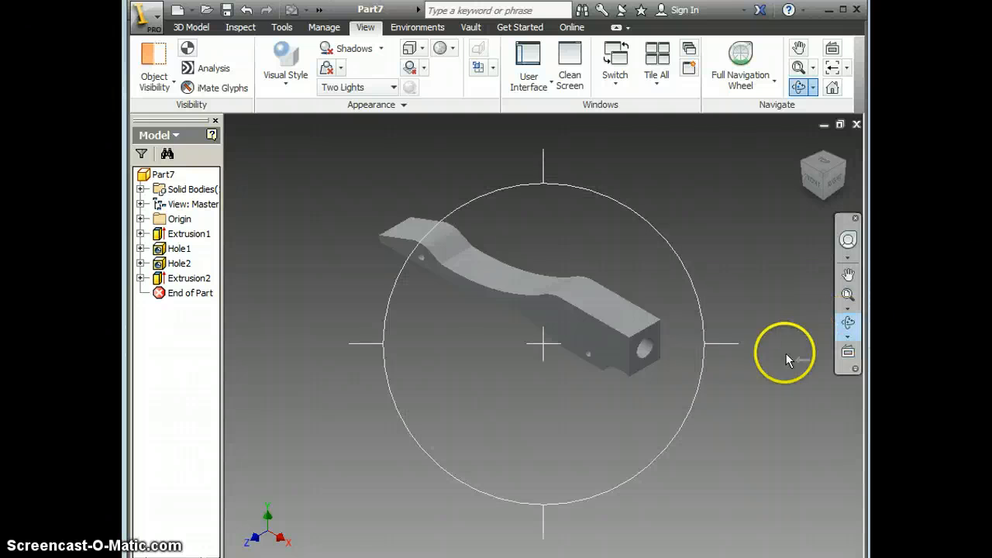
pyautogui.moveTo(785, 357); pyautogui.dragTo(680, 275)
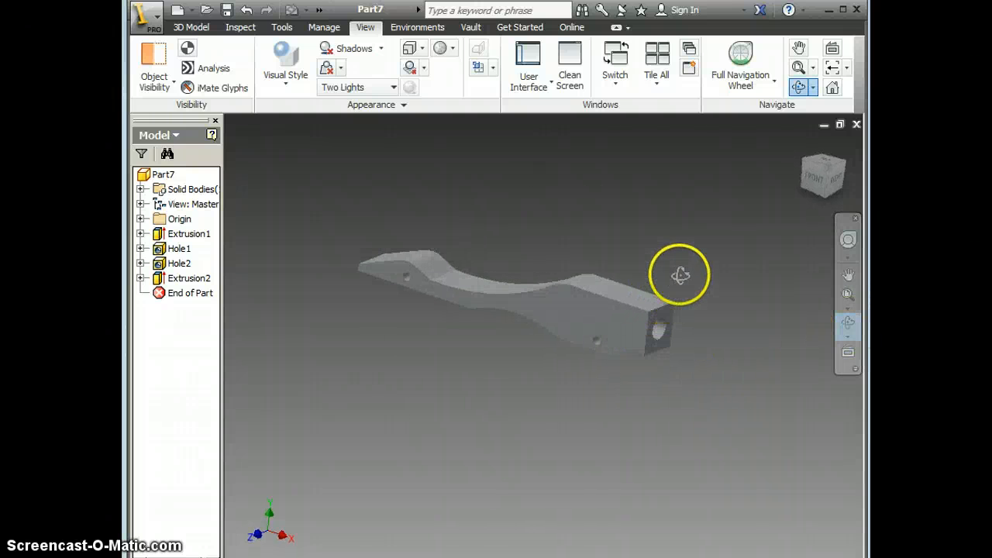
pyautogui.moveTo(681, 275); pyautogui.dragTo(587, 397)
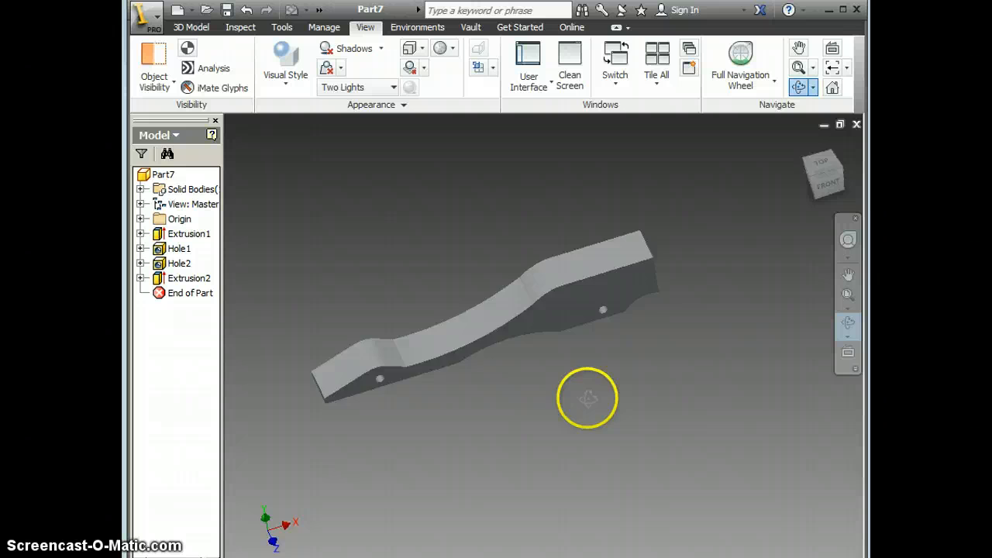
pyautogui.moveTo(587, 397); pyautogui.dragTo(568, 380)
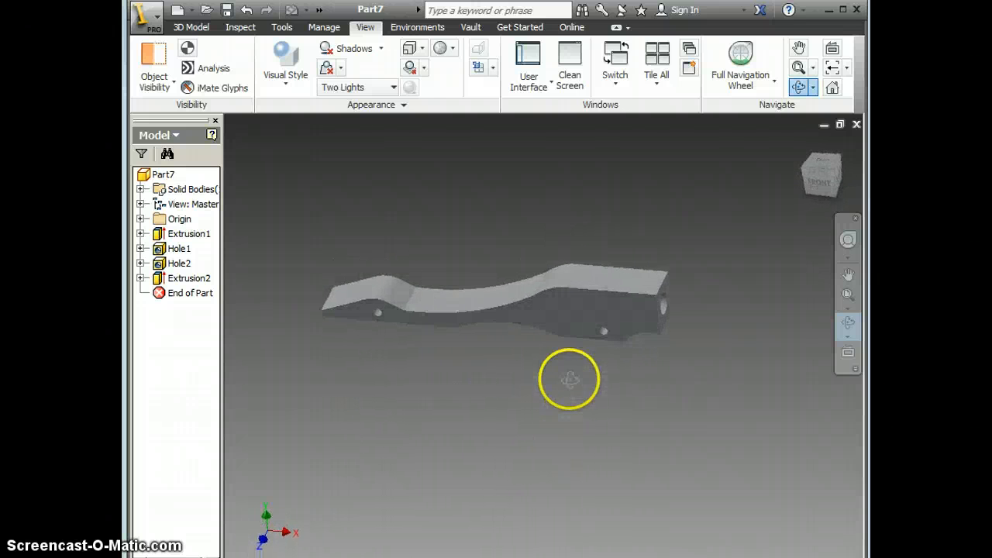
# Step: Restore the wireframe-with-hidden-edges display showing the dashed hole paths
pyautogui.click(285, 66)
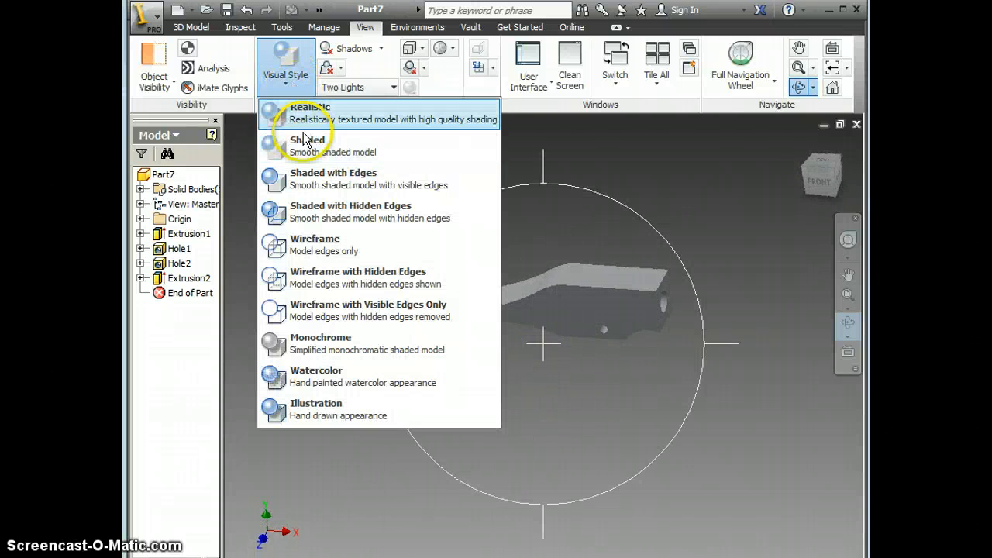
pyautogui.click(314, 244)
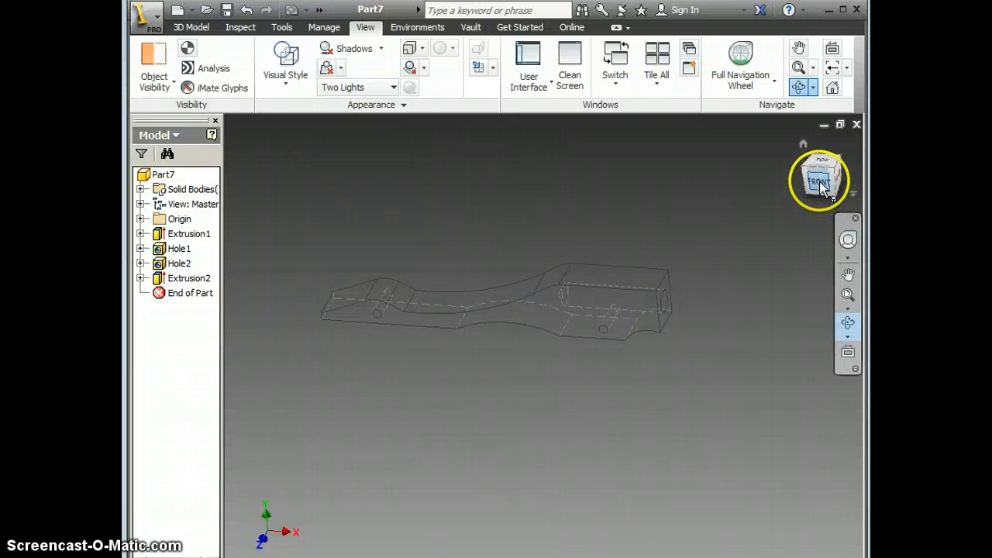
# Step: View the body straight from the FRONT face of the ViewCube
pyautogui.click(818, 181)
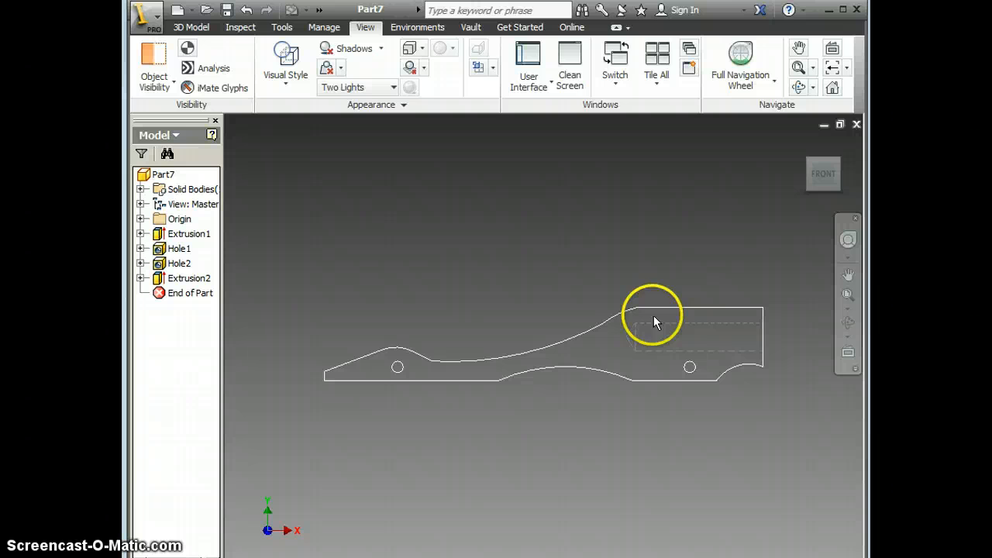
pyautogui.moveTo(624, 309)
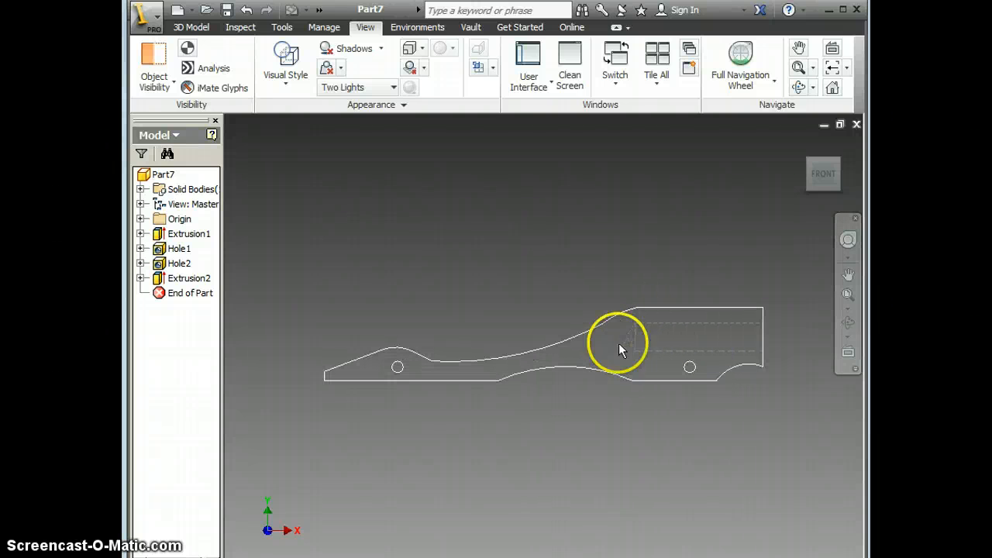
pyautogui.moveTo(685, 364)
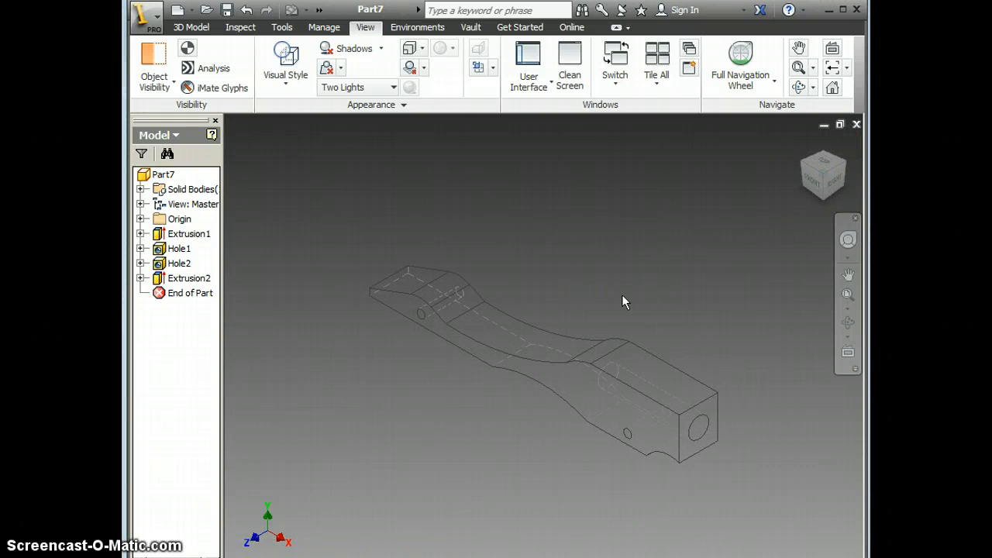
pyautogui.moveTo(713, 301)
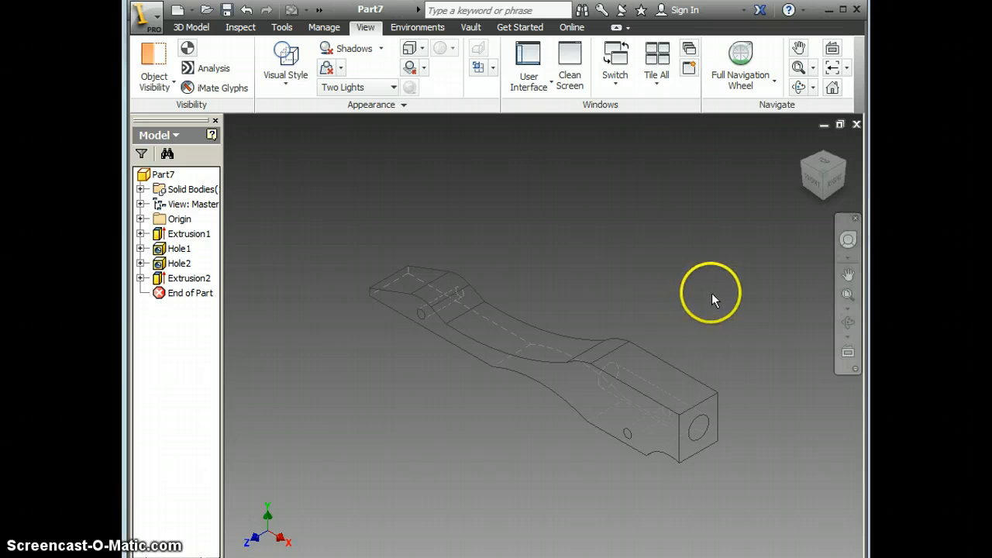